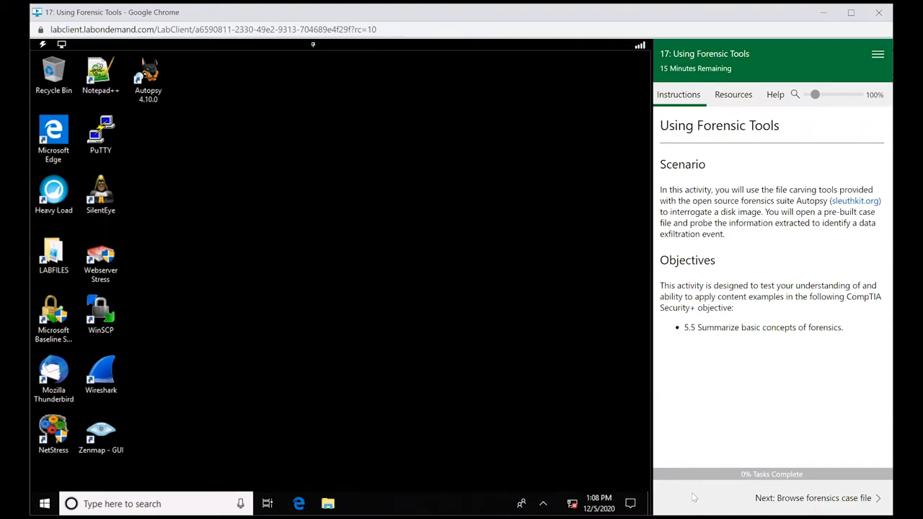
mouse_move(837, 498)
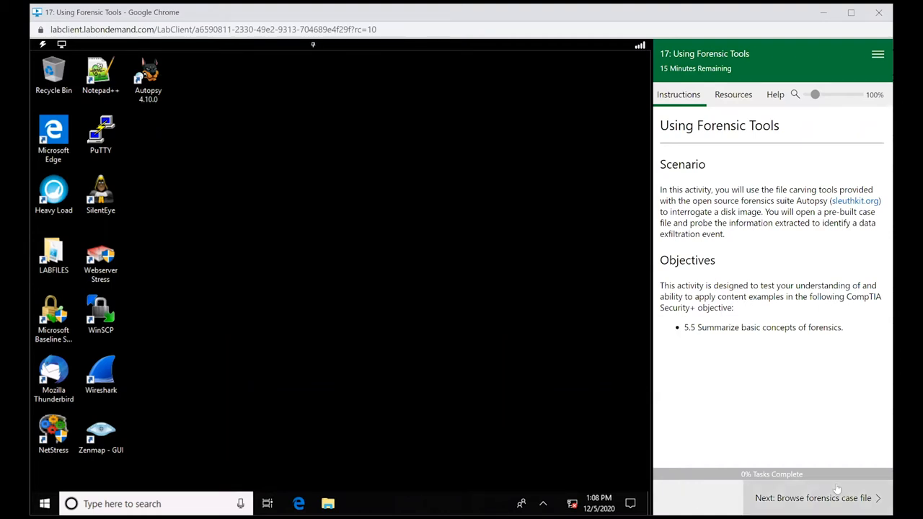
- Advance the lab guide to the case-browsing task and launch Autopsy from the desktop shortcut
left_click(813, 498)
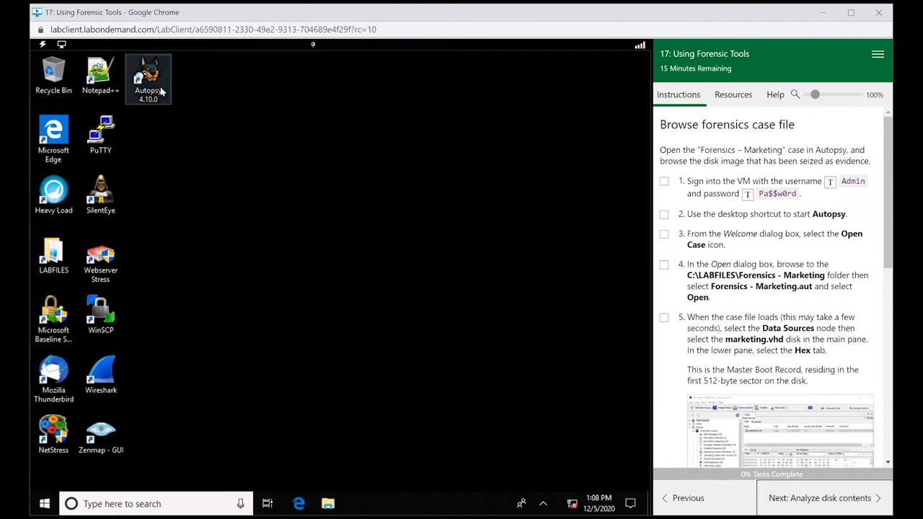
double_click(147, 75)
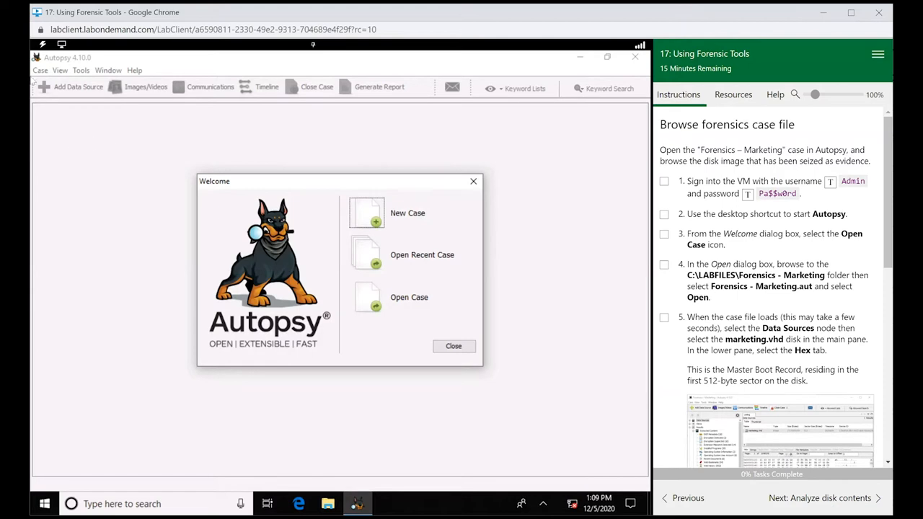
mouse_move(393, 281)
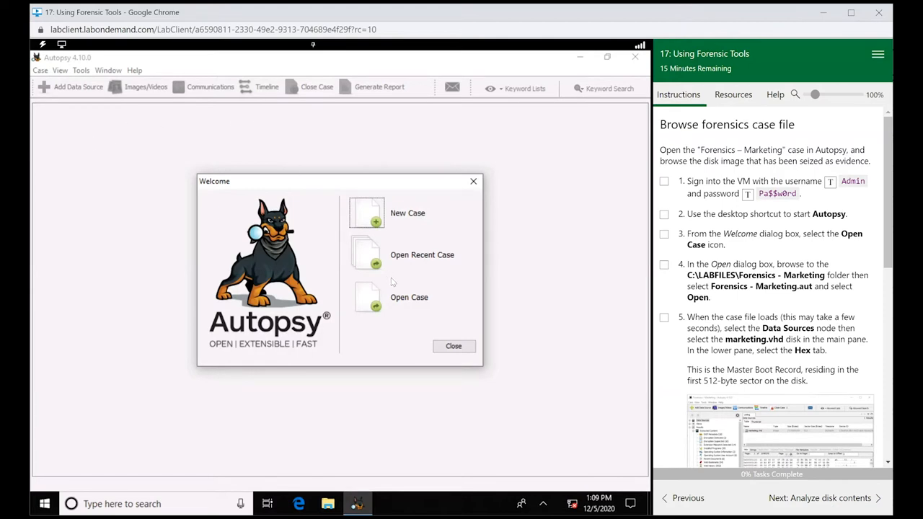
- Open the existing case Forensics - Marketing.aut from the Forensics - Marketing folder
left_click(366, 298)
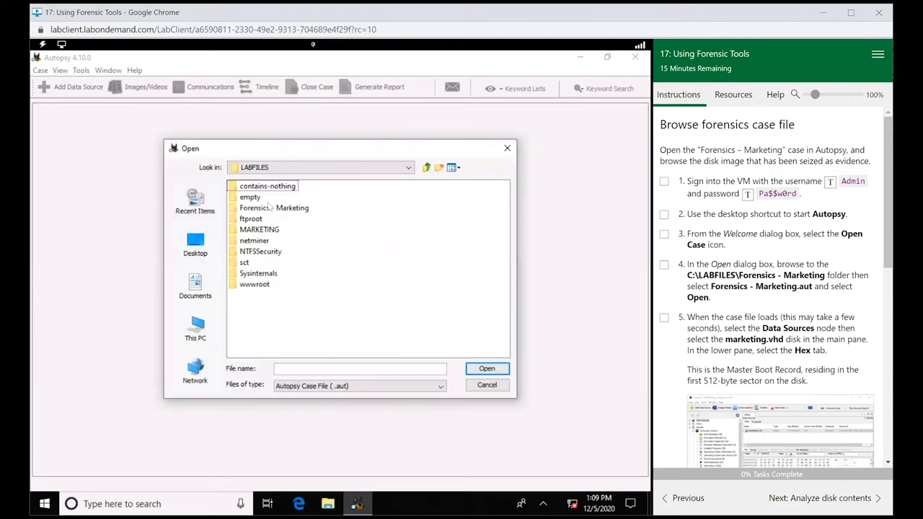
left_click(274, 208)
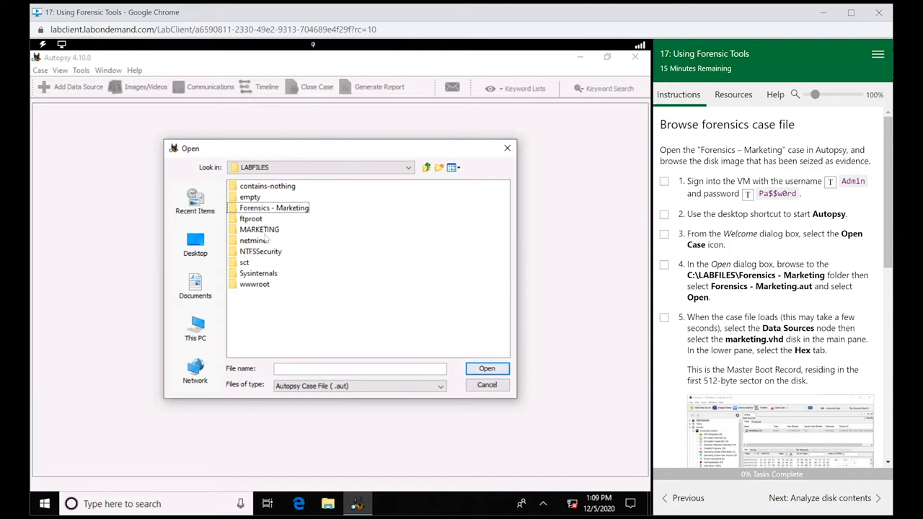
double_click(274, 207)
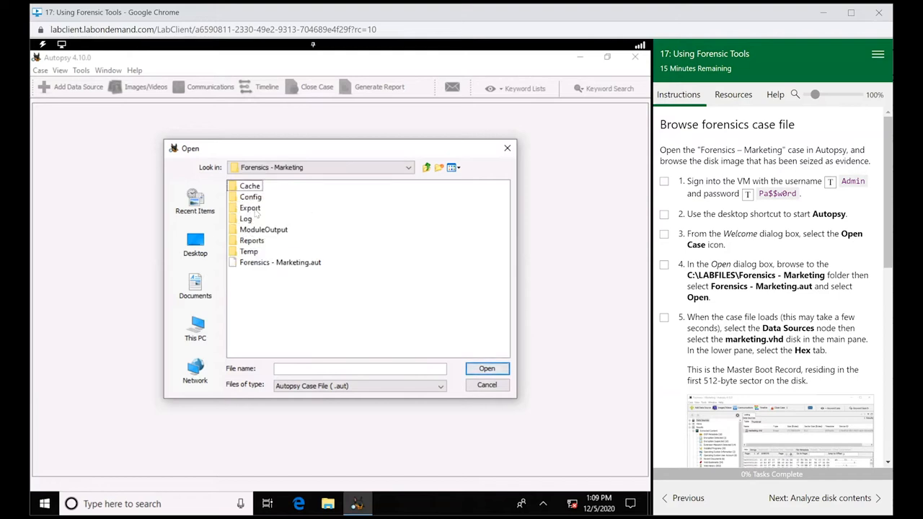
left_click(487, 369)
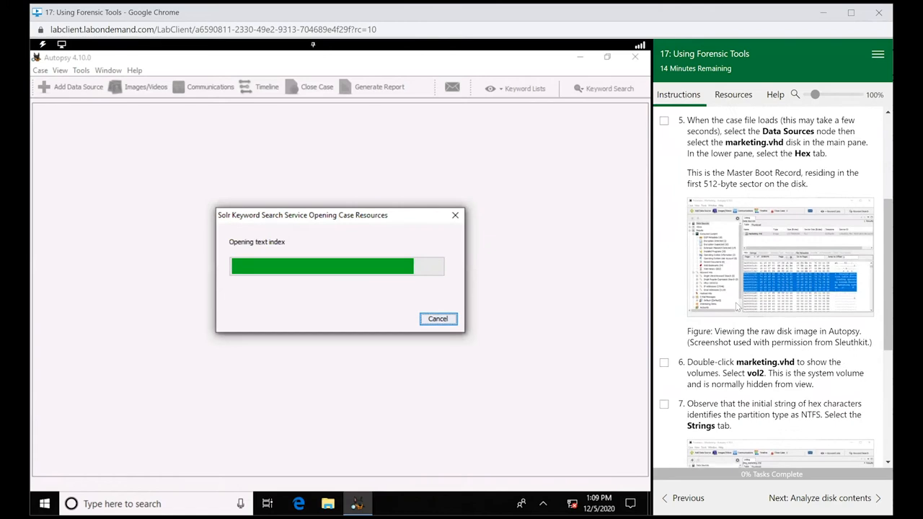
scroll("down", 3)
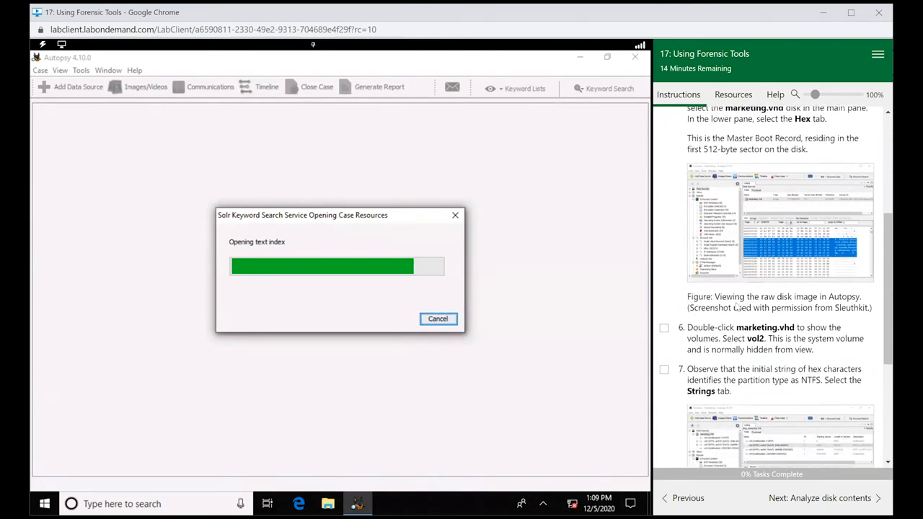
scroll("down", 3)
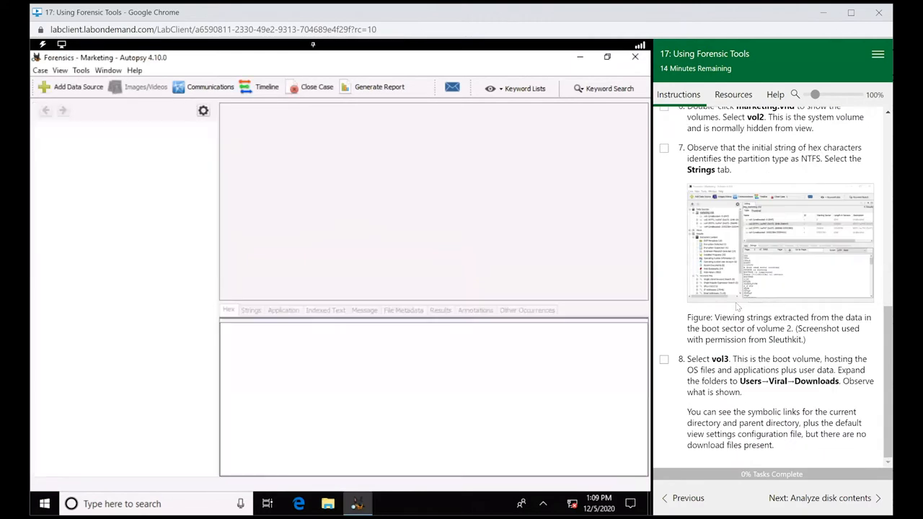
mouse_move(661, 287)
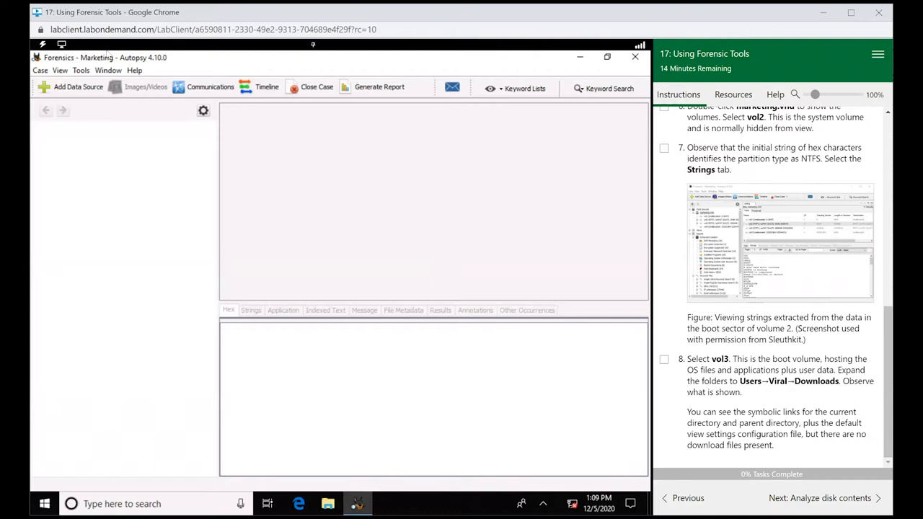
- Expand the Results categories and show the case's Data Sources listing marketing.vhd
left_click(145, 86)
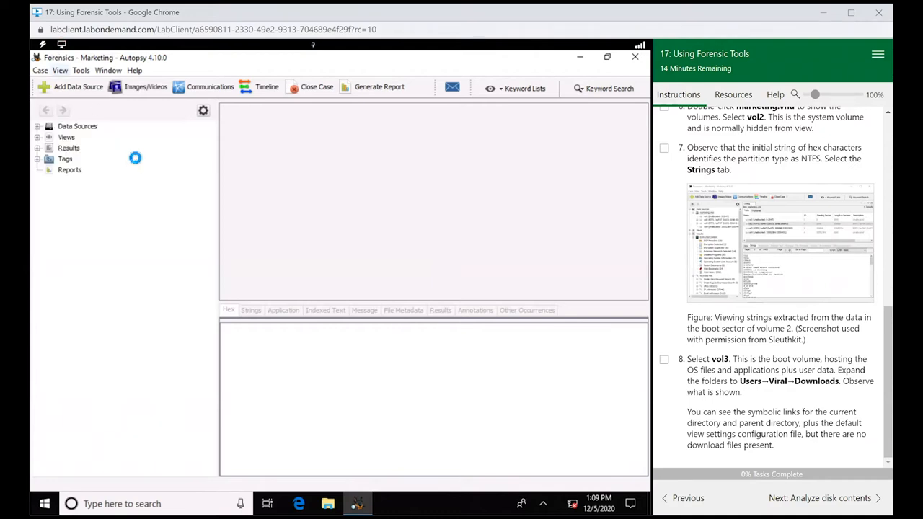
left_click(38, 147)
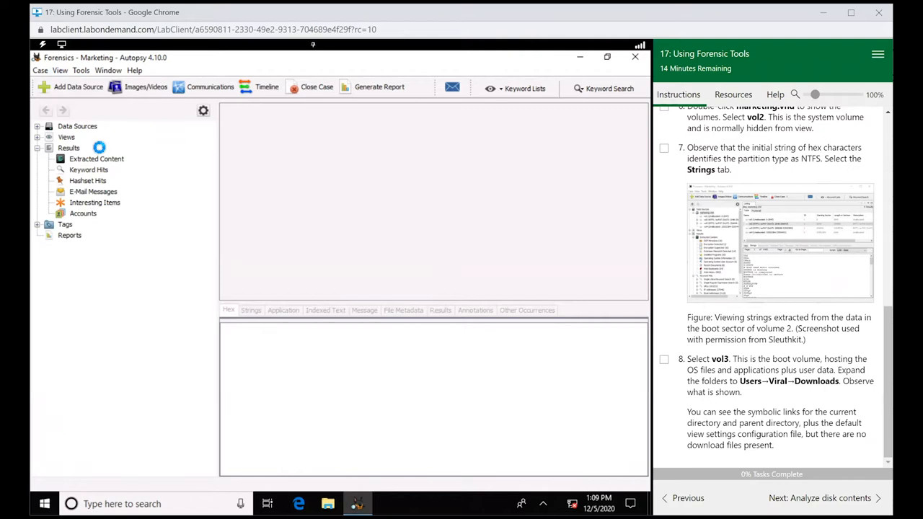
left_click(61, 159)
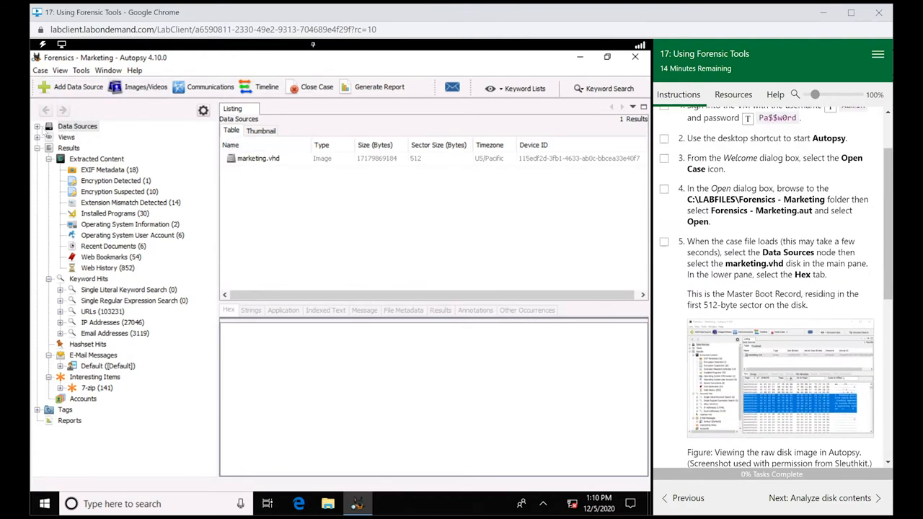
- Expand marketing.vhd into its four volumes and reveal the folders of vol3 and vol2
left_click(78, 126)
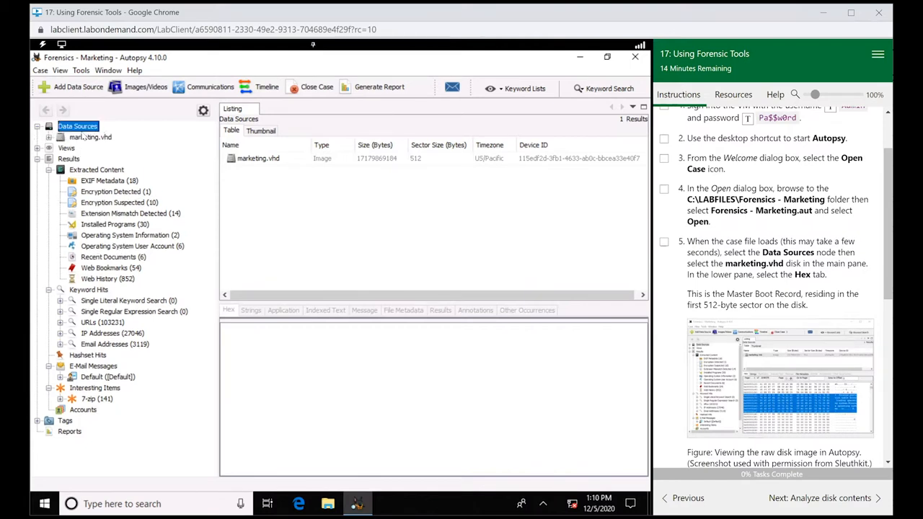
left_click(91, 137)
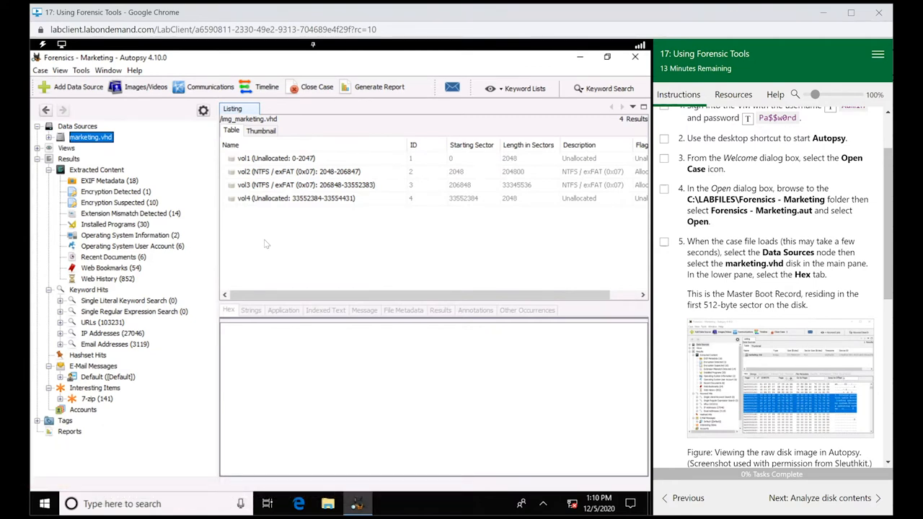
left_click(49, 137)
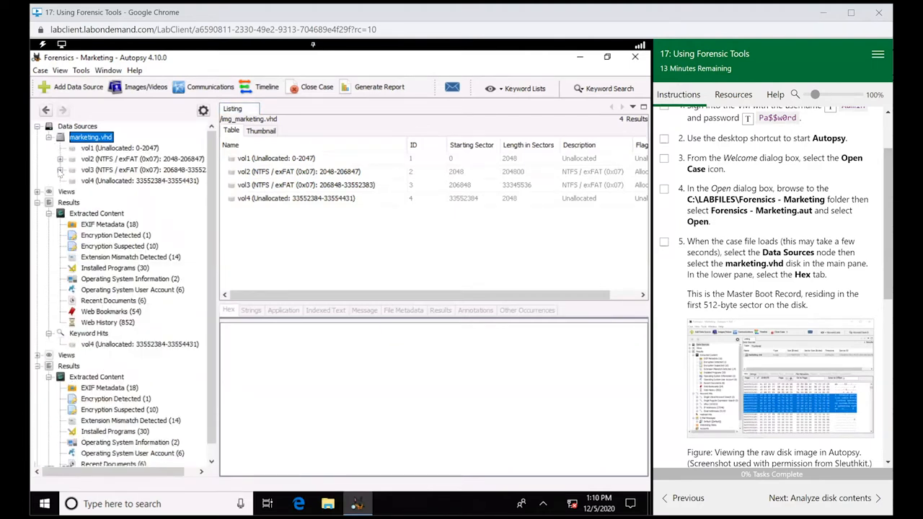
left_click(61, 170)
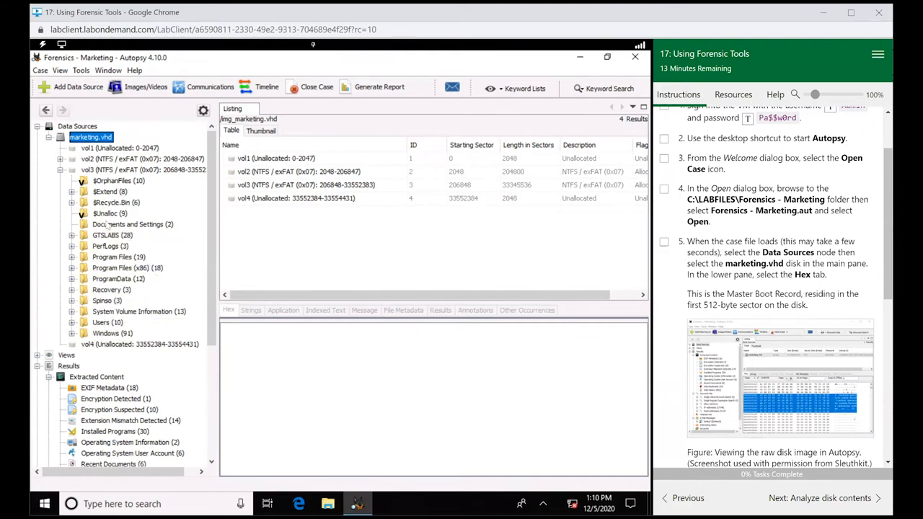
mouse_move(129, 225)
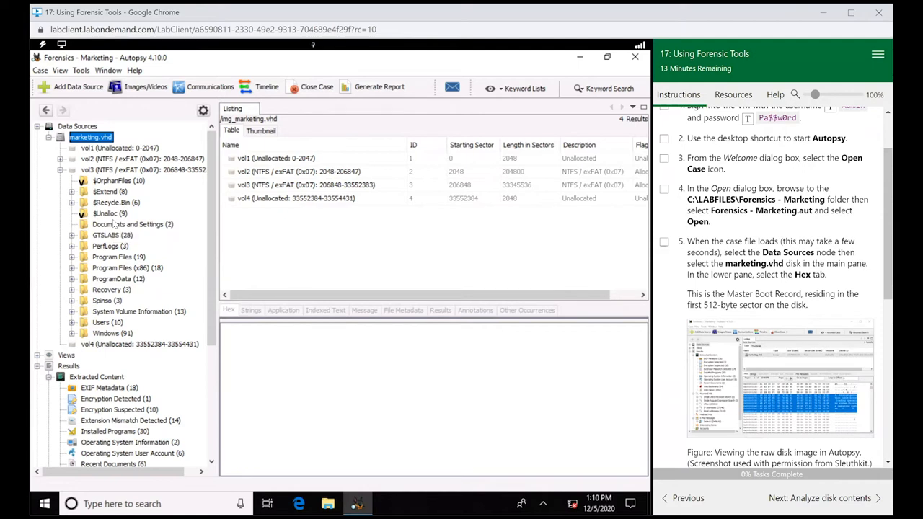
mouse_move(64, 171)
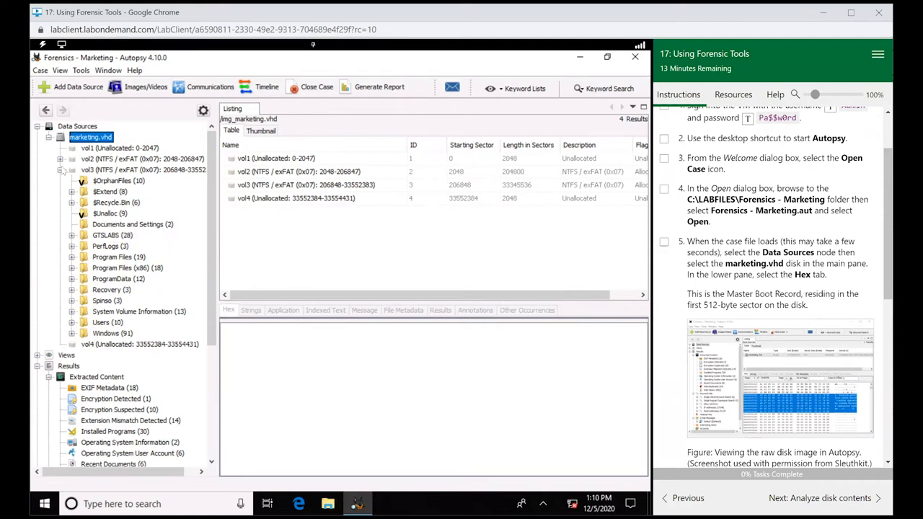
left_click(61, 159)
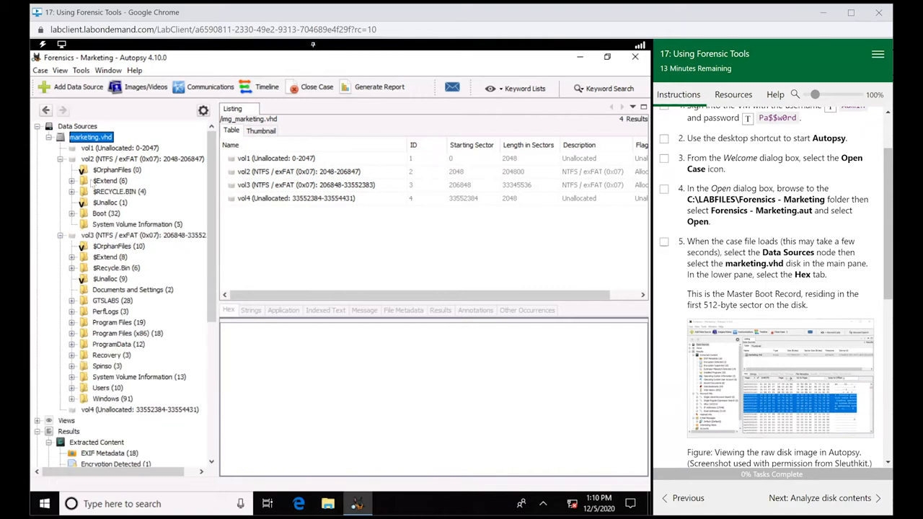
mouse_move(142, 215)
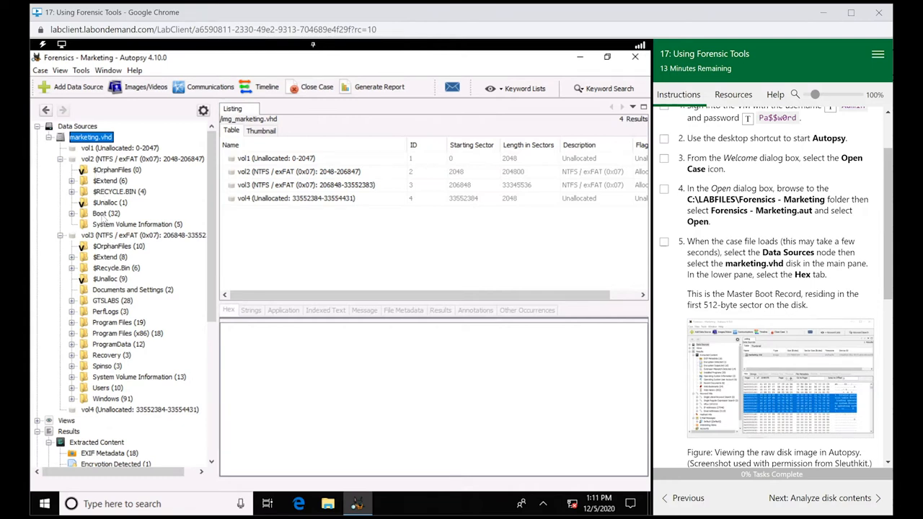
mouse_move(107, 214)
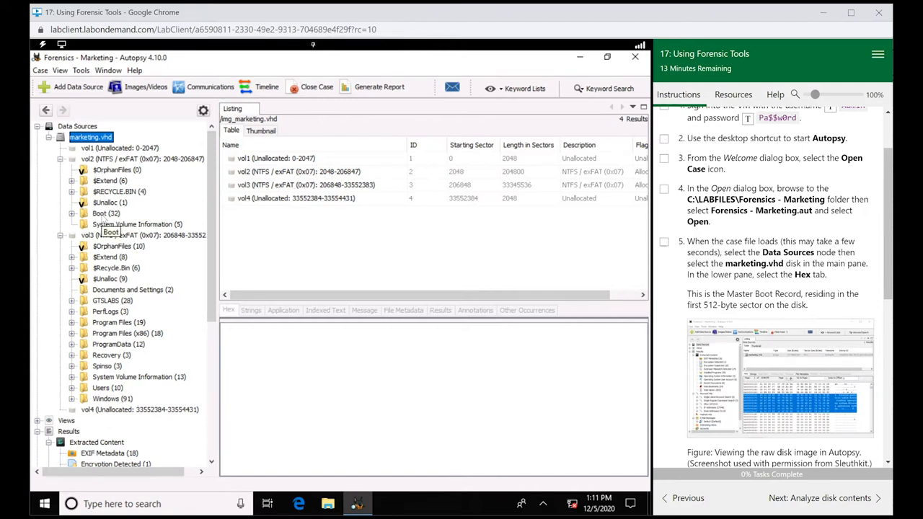
scroll("down", 3)
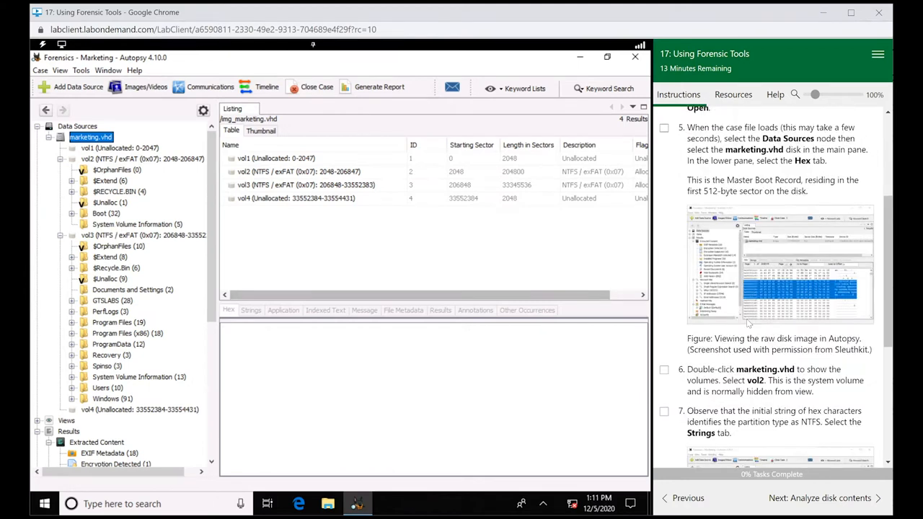
scroll("down", 3)
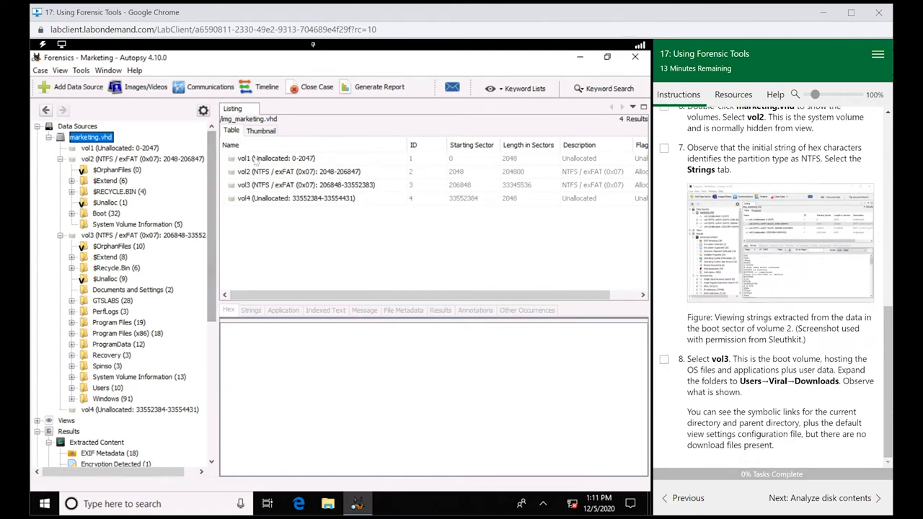
- Inspect vol1's raw contents, then view vol2's extracted NTFS boot-sector strings
left_click(274, 157)
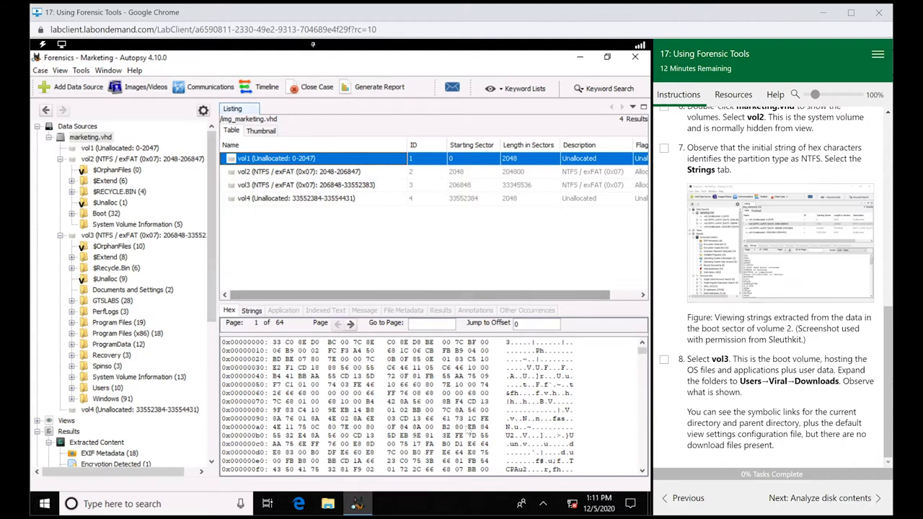
scroll("down", 3)
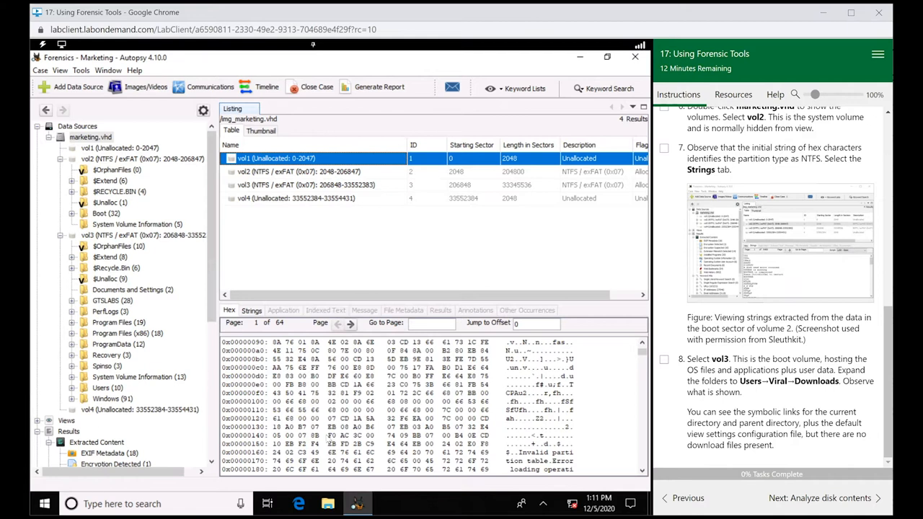
mouse_move(527, 411)
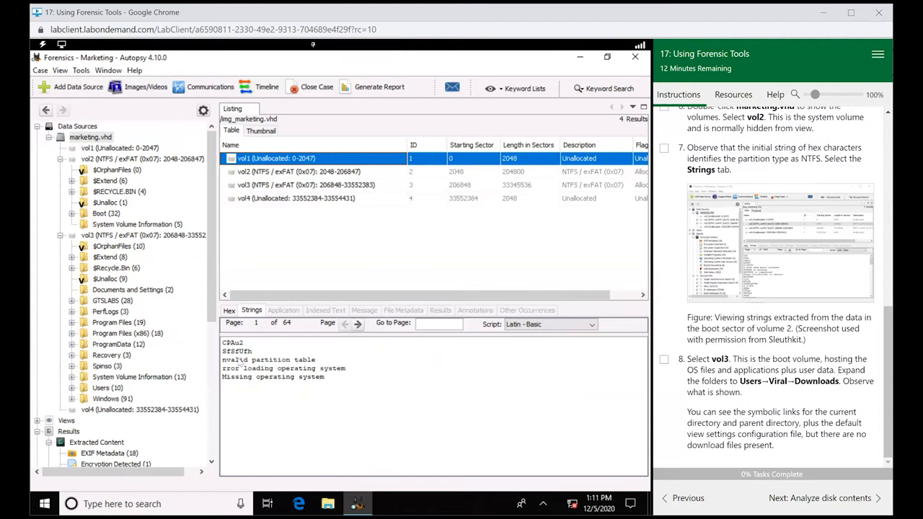
mouse_move(383, 309)
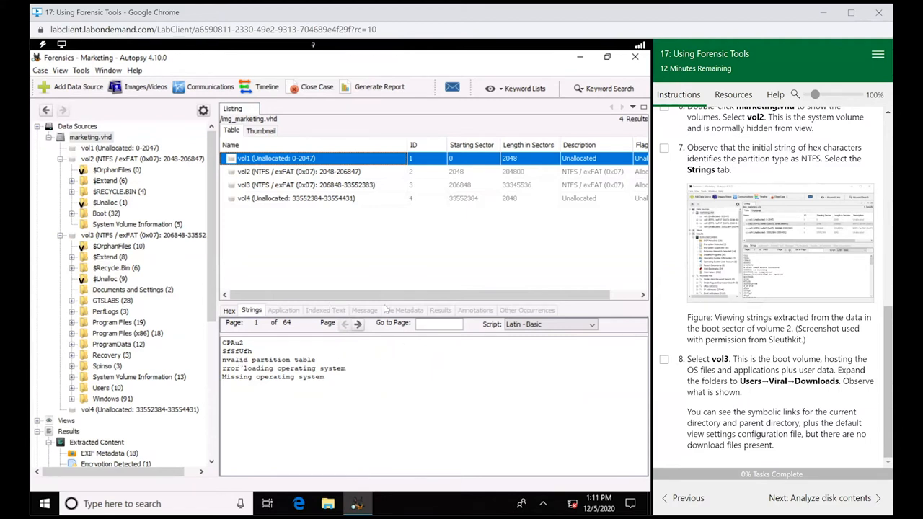
left_click(303, 170)
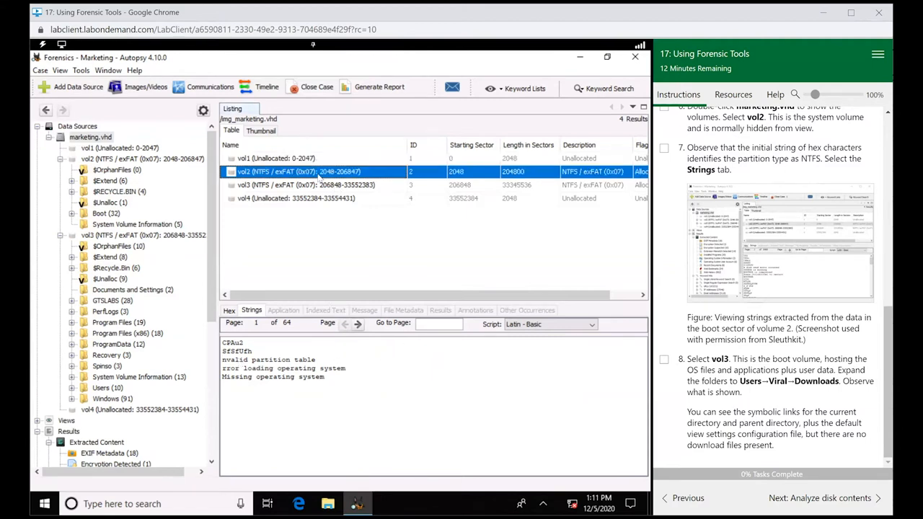
left_click(229, 310)
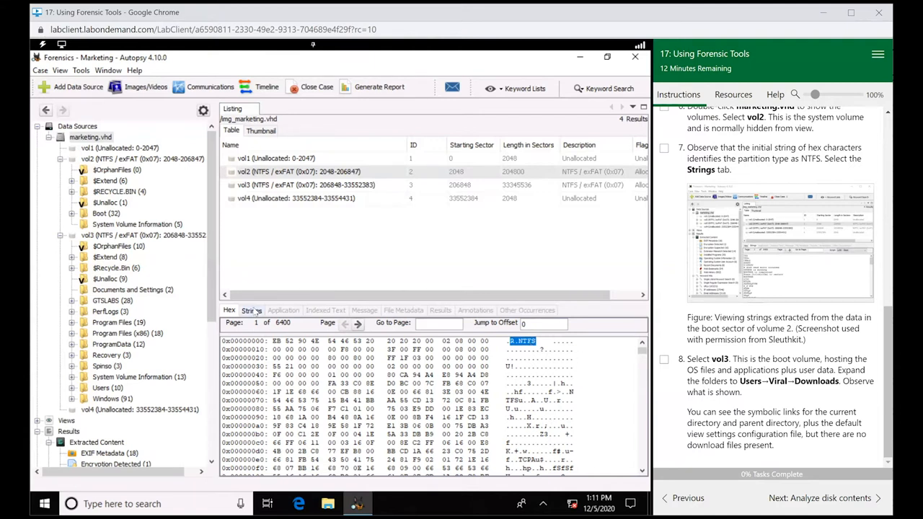
left_click(251, 310)
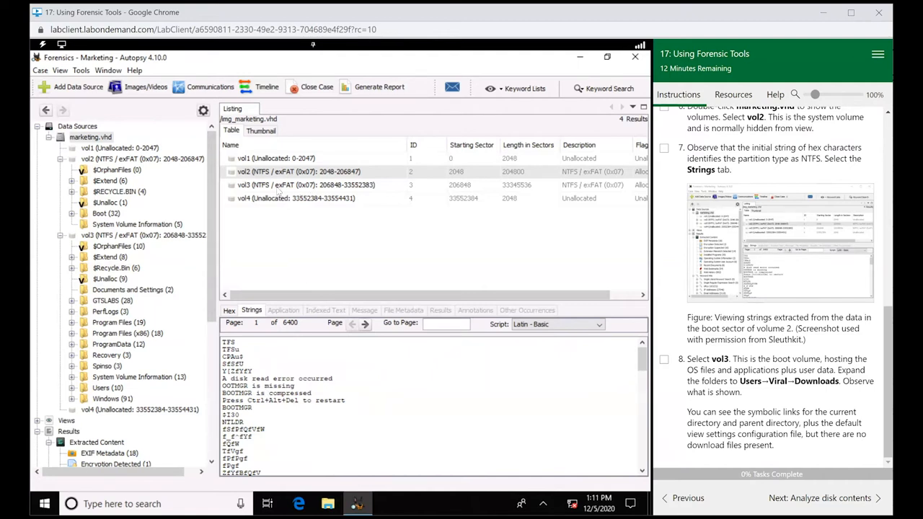
- View vol3's extracted strings and check off the partition-type lab step
left_click(310, 184)
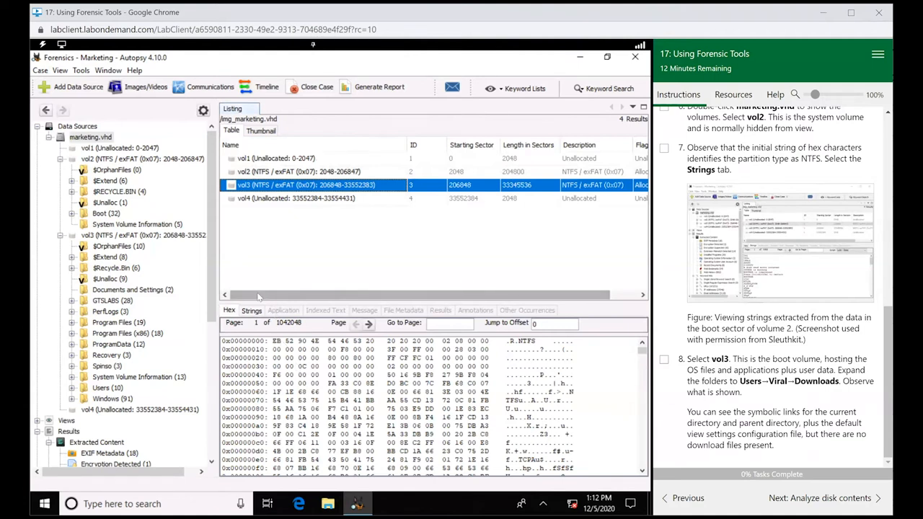
left_click(251, 310)
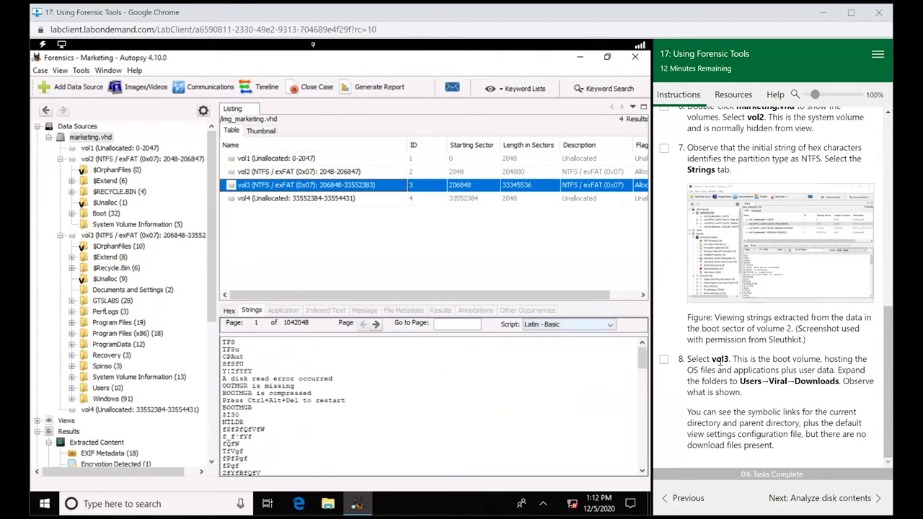
left_click(663, 359)
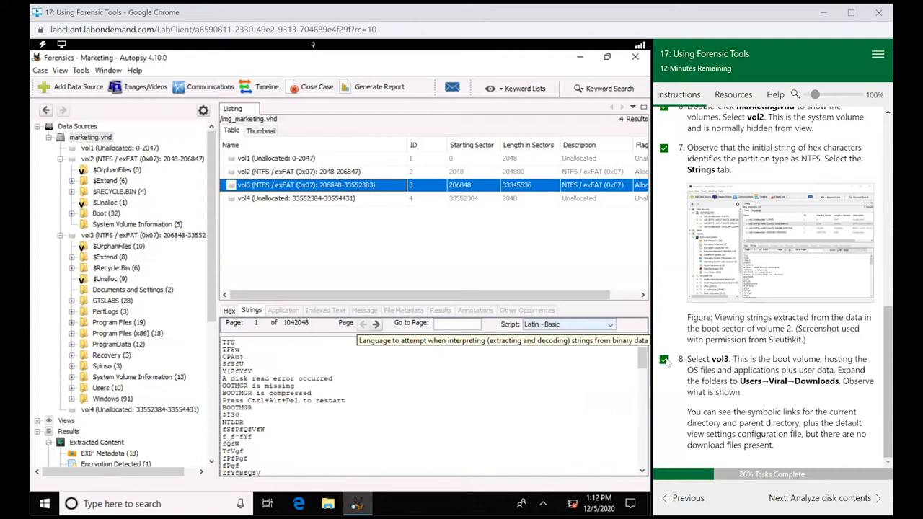
mouse_move(397, 358)
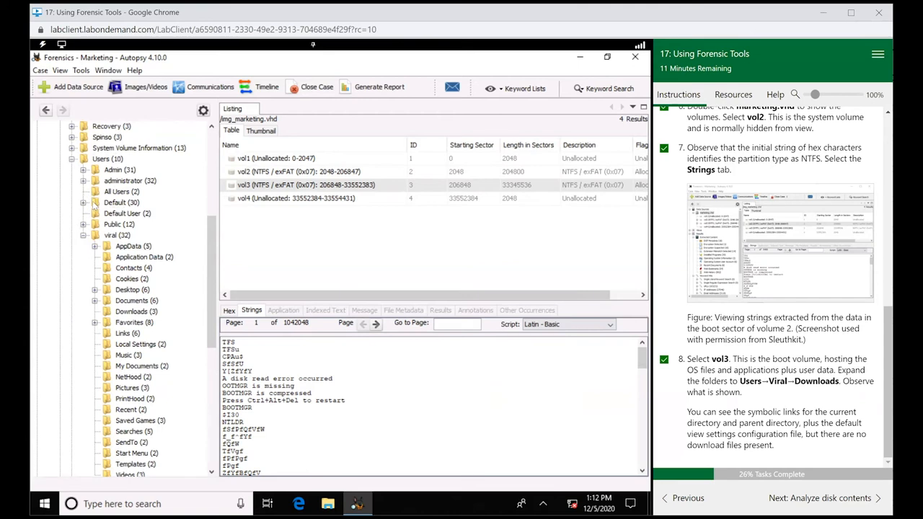
mouse_move(182, 256)
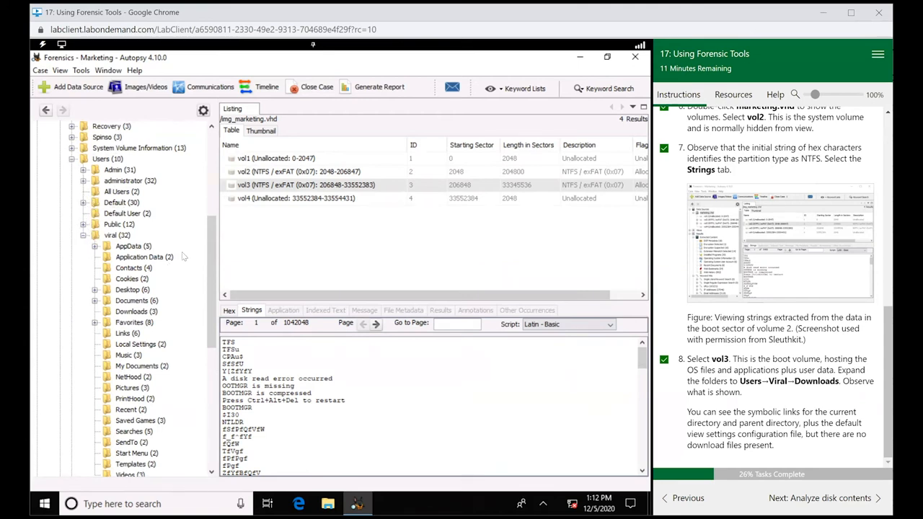
mouse_move(166, 338)
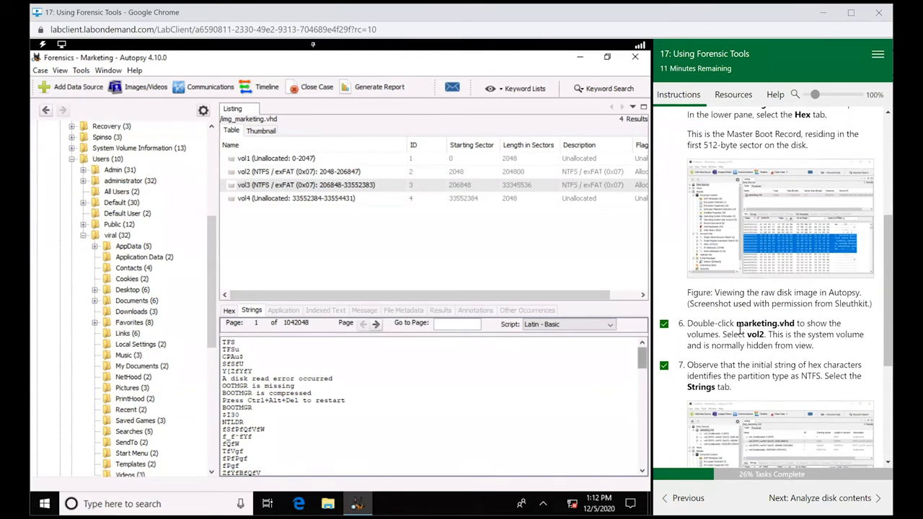
- Advance the lab guide to the 'Analyze disk contents' task
scroll("down", 3)
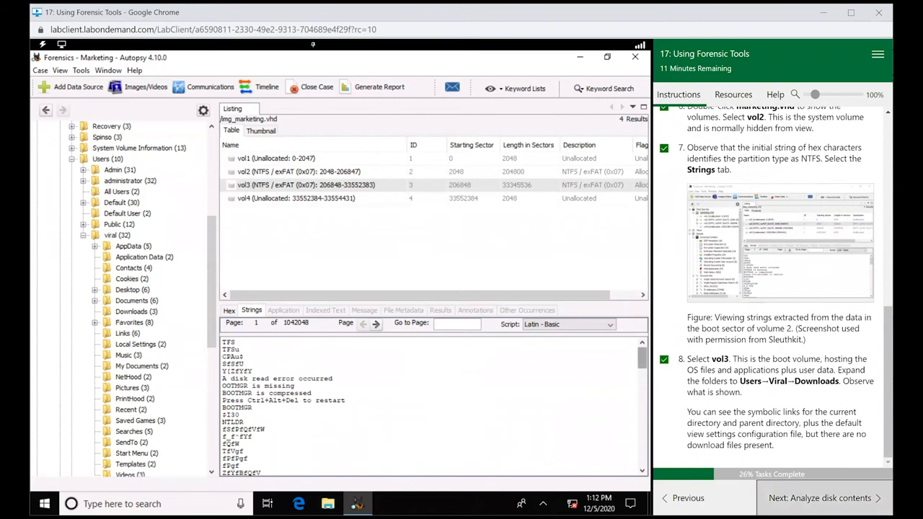
left_click(819, 497)
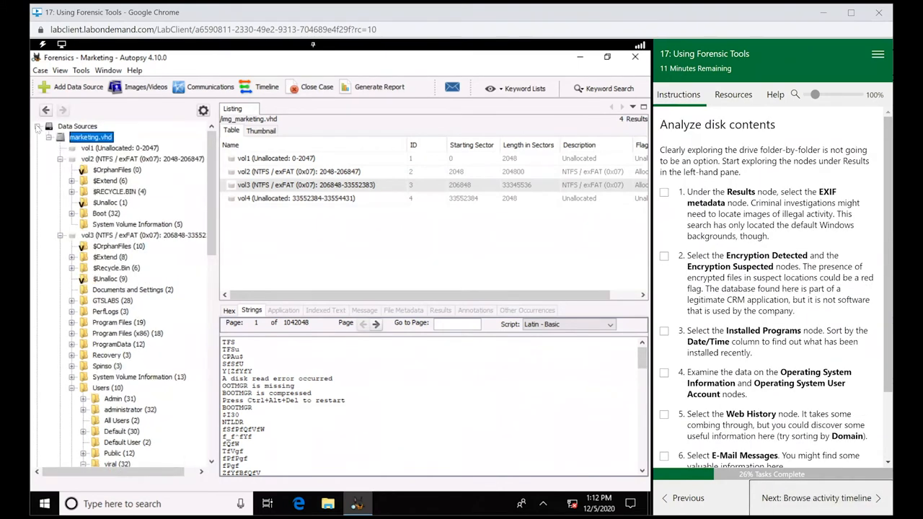
- Collapse the data source tree and review the EXIF Metadata, Encryption Detected and Encryption Suspected results
left_click(38, 127)
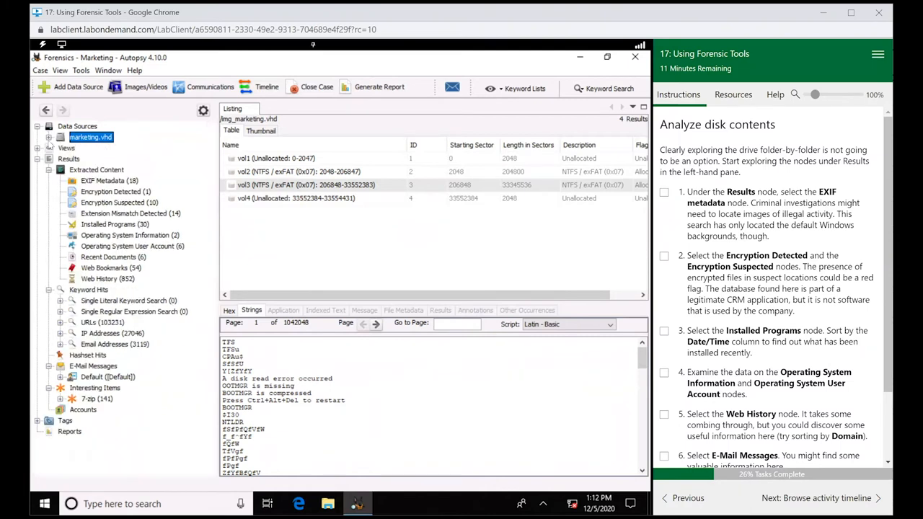
left_click(69, 157)
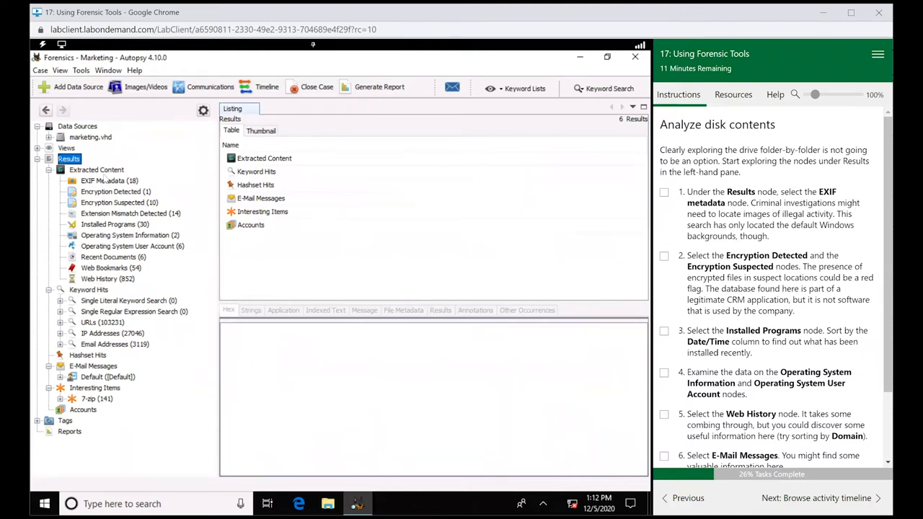
left_click(110, 180)
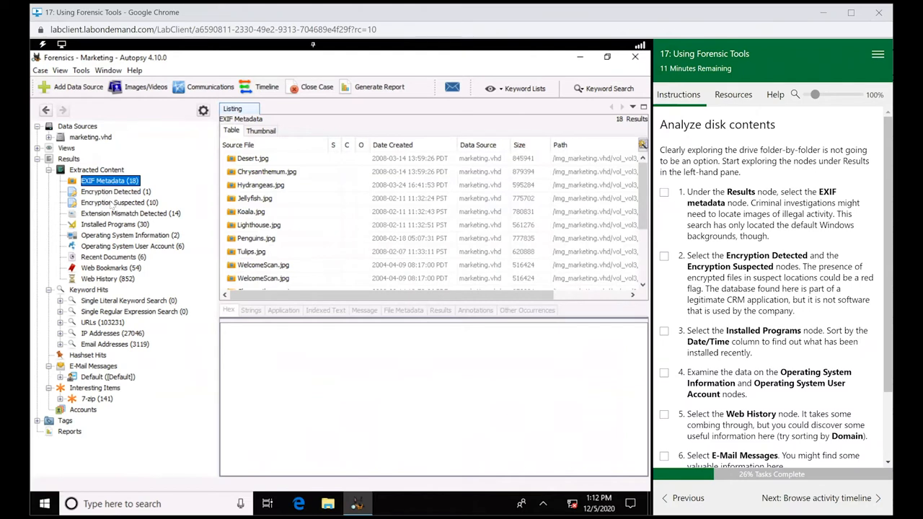
left_click(112, 190)
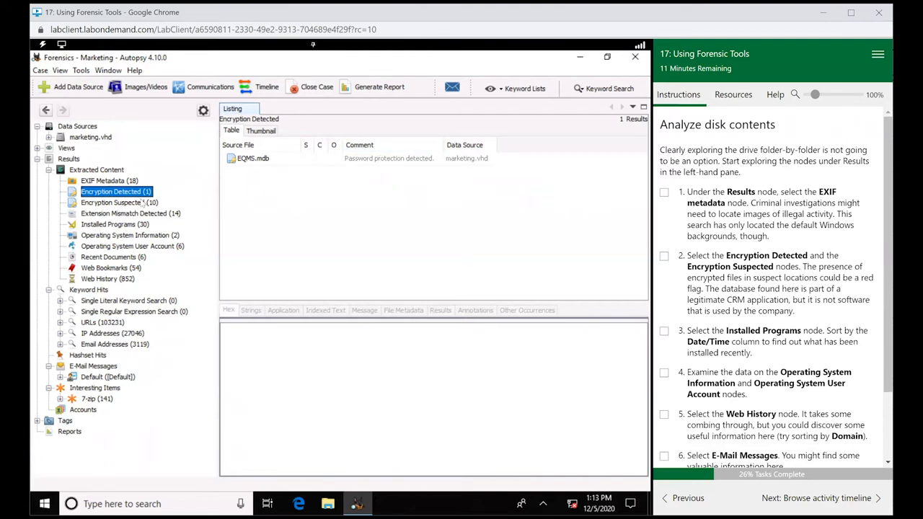
left_click(119, 202)
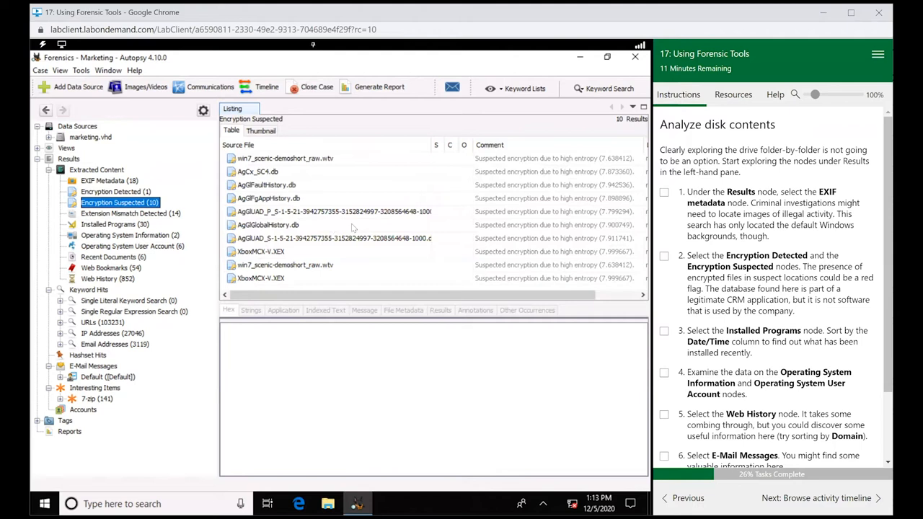
mouse_move(353, 238)
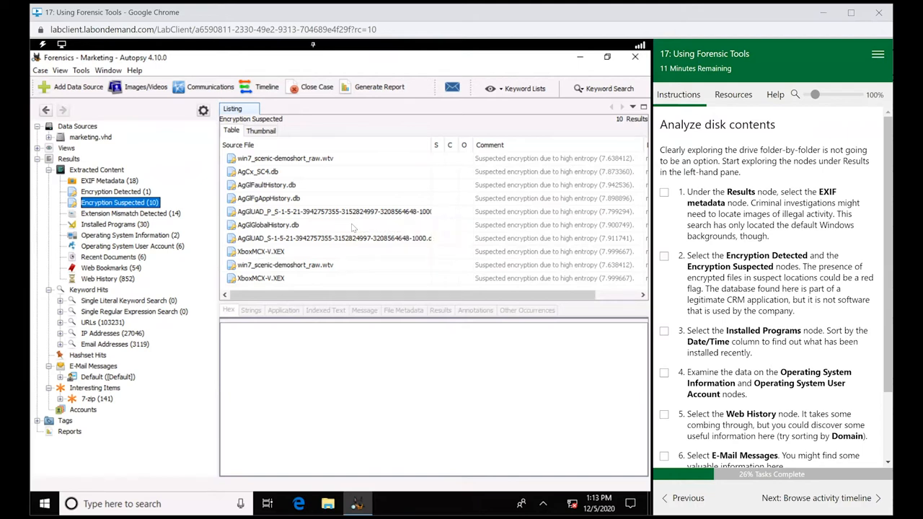
mouse_move(147, 226)
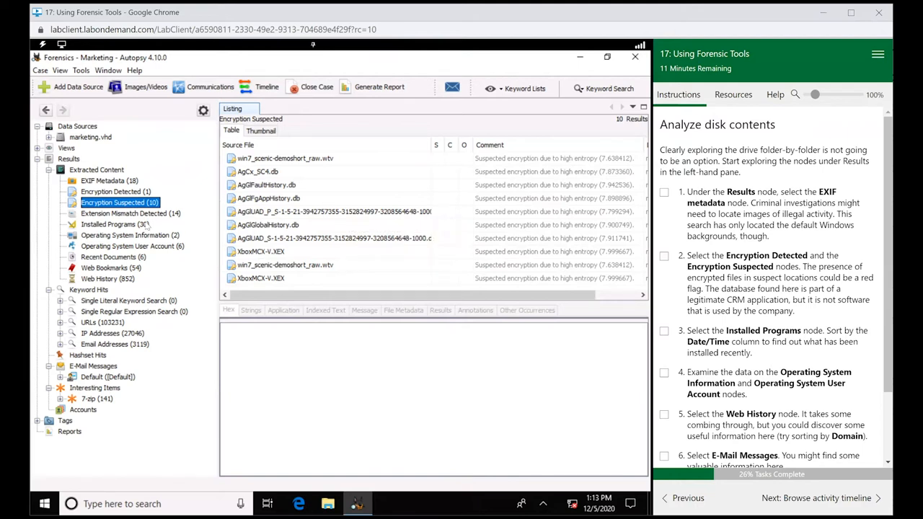
- Review Installed Programs and Web History results, accepting the lab time extension
left_click(109, 225)
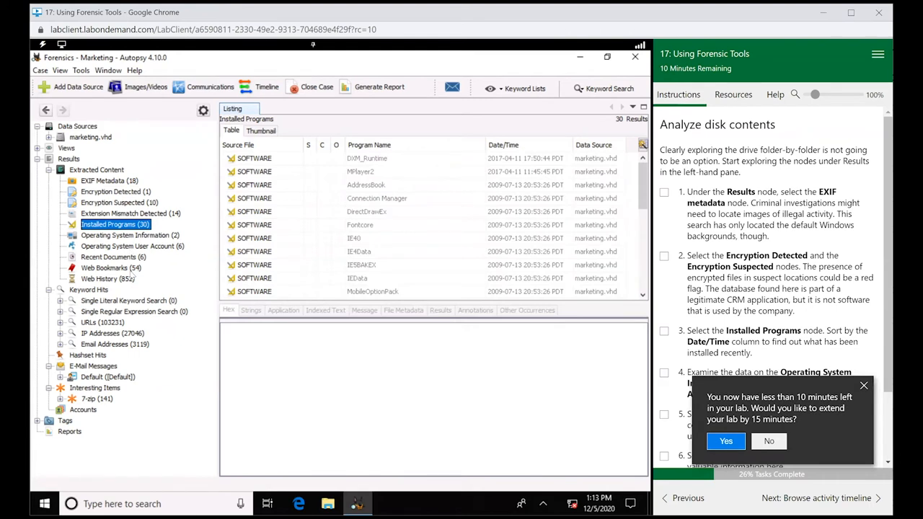
left_click(108, 278)
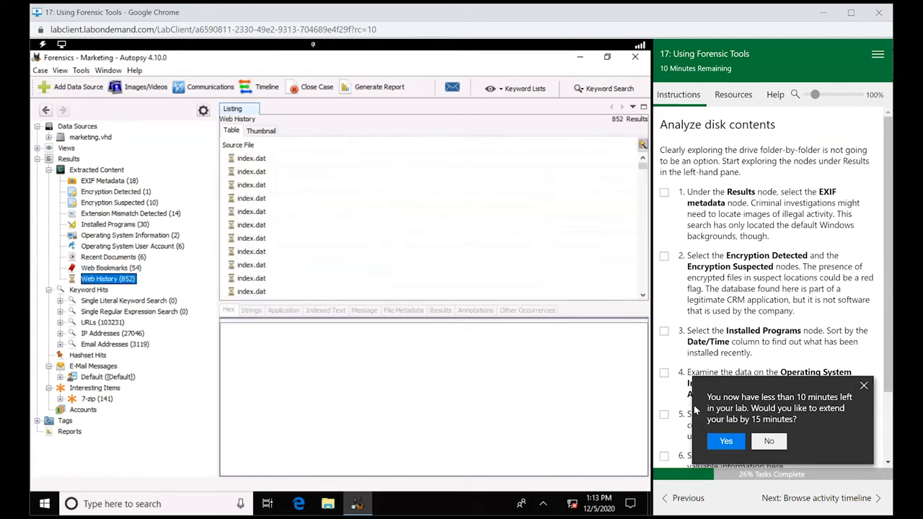
left_click(726, 441)
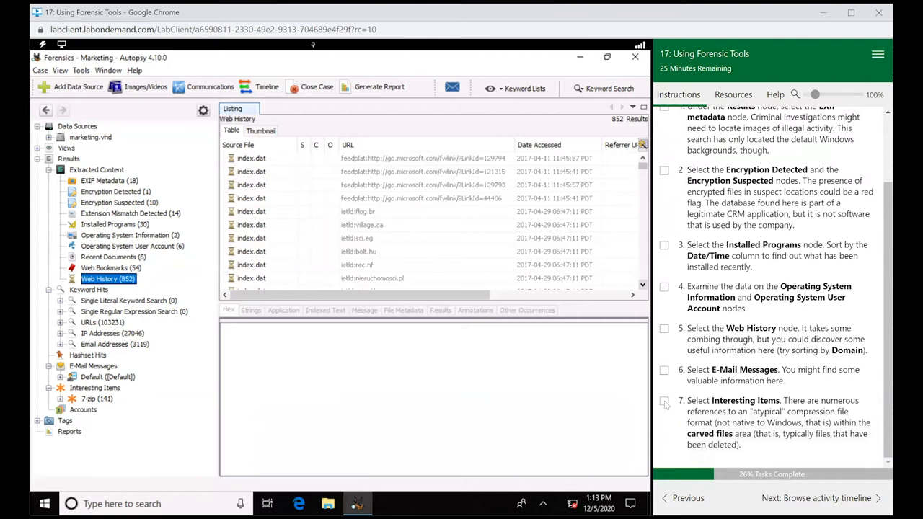
- Check off the disk-analysis steps, inspect a web history record and the Recent Documents entries with Other Occurrences
left_click(664, 401)
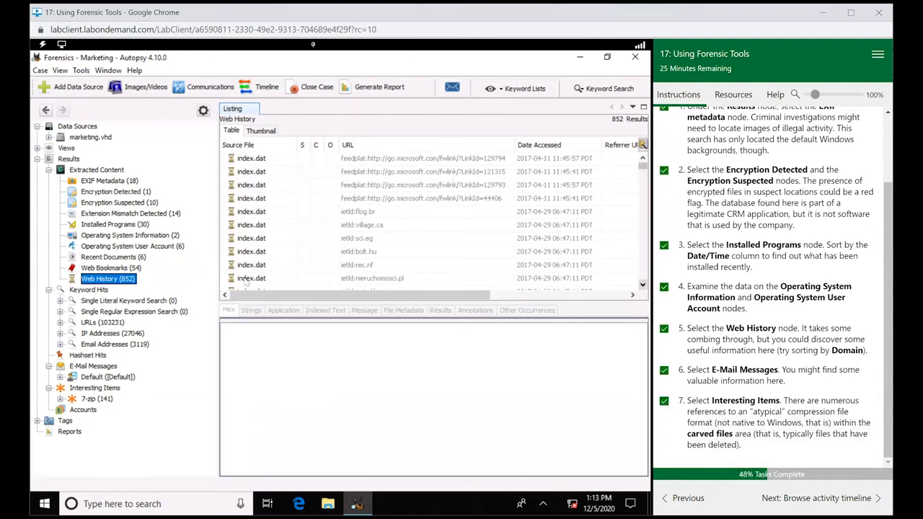
left_click(251, 185)
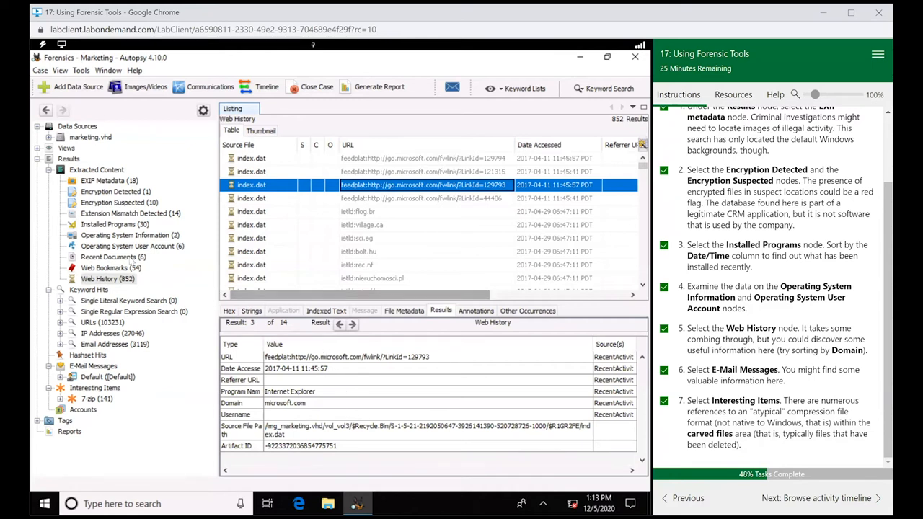
left_click(108, 257)
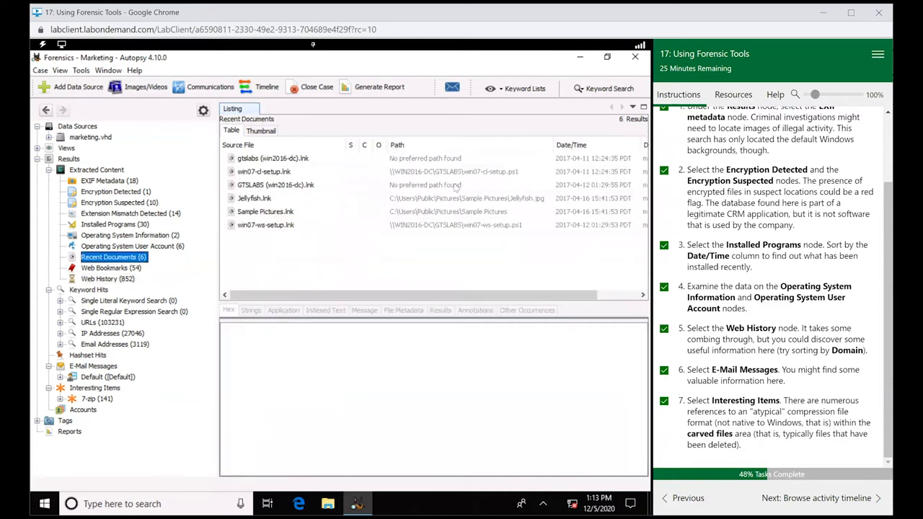
left_click(264, 171)
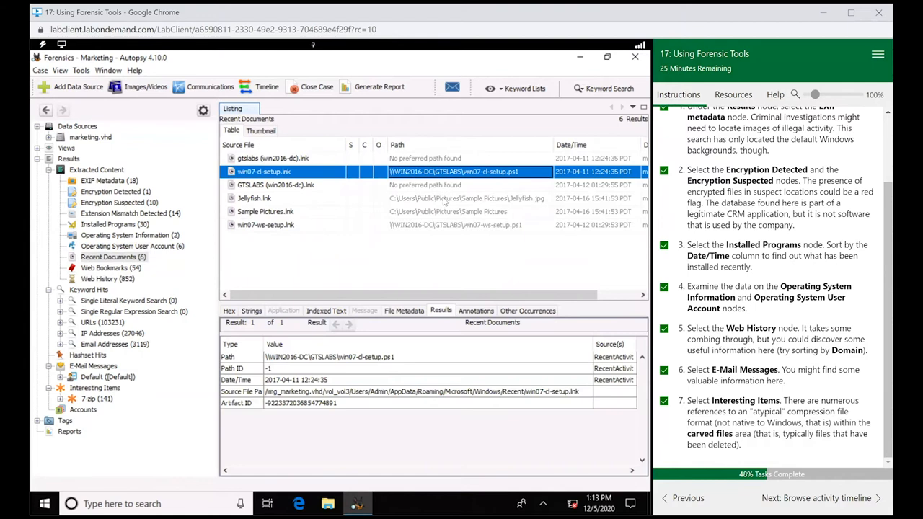
left_click(254, 198)
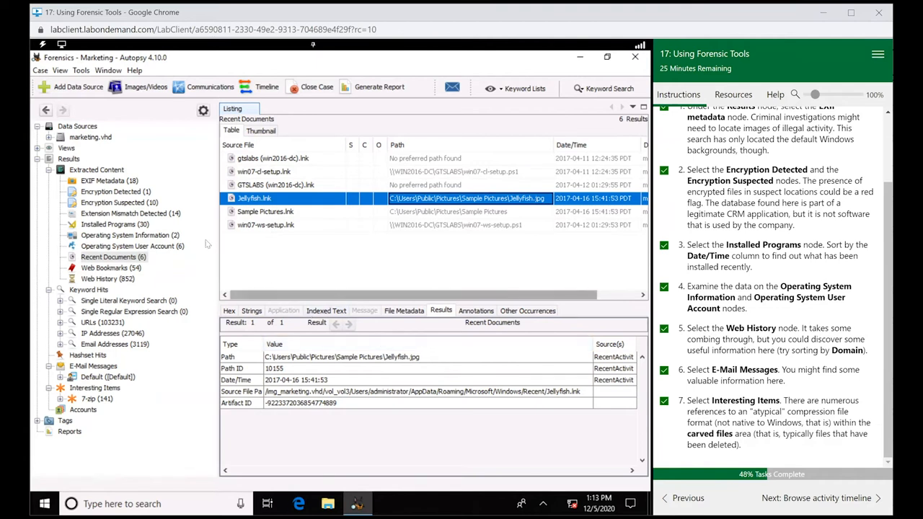
left_click(528, 310)
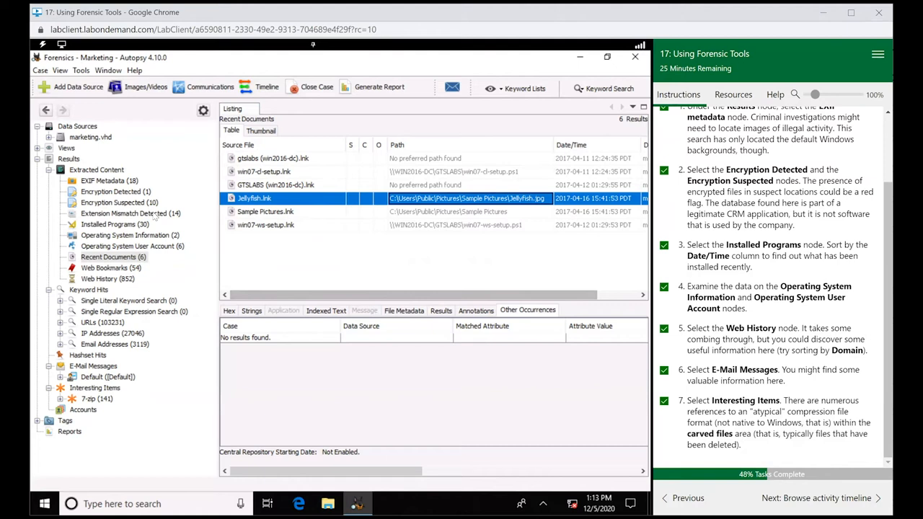
- Return to Encryption Suspected and check Other Occurrences of AgGFgAppHistory.db
left_click(118, 202)
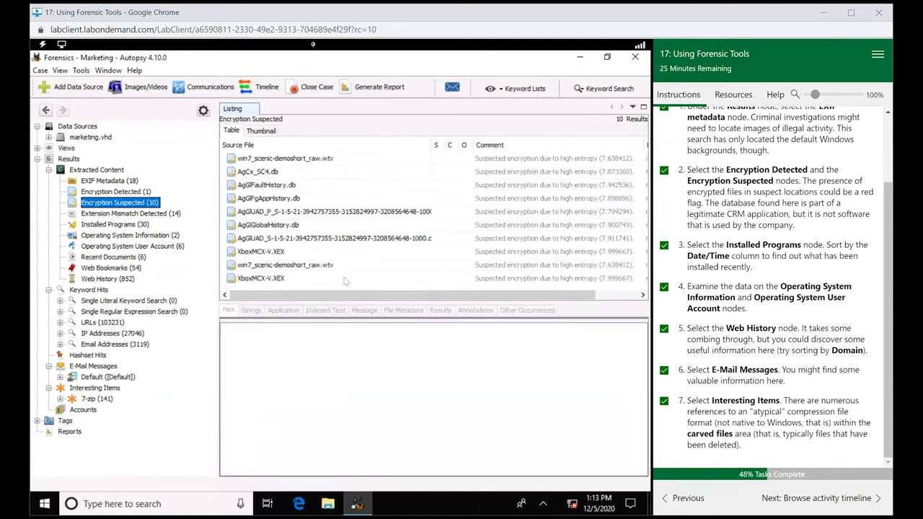
left_click(268, 198)
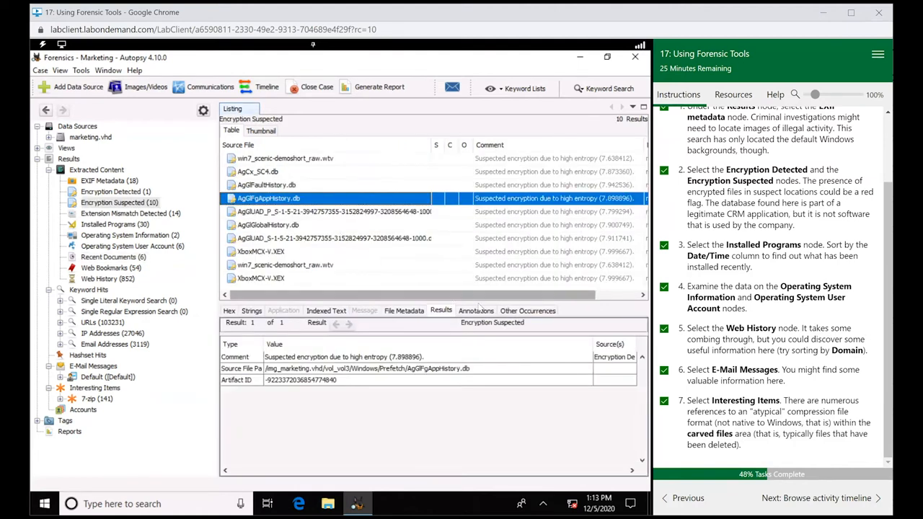
left_click(528, 310)
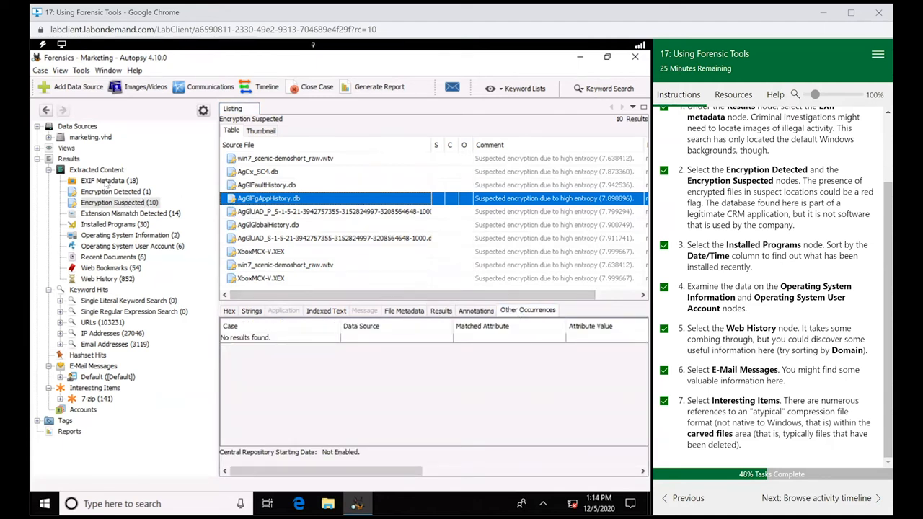
- Revisit EXIF Metadata, view Tulips.jpg's Other Occurrences, and advance the guide to timeline browsing
left_click(110, 180)
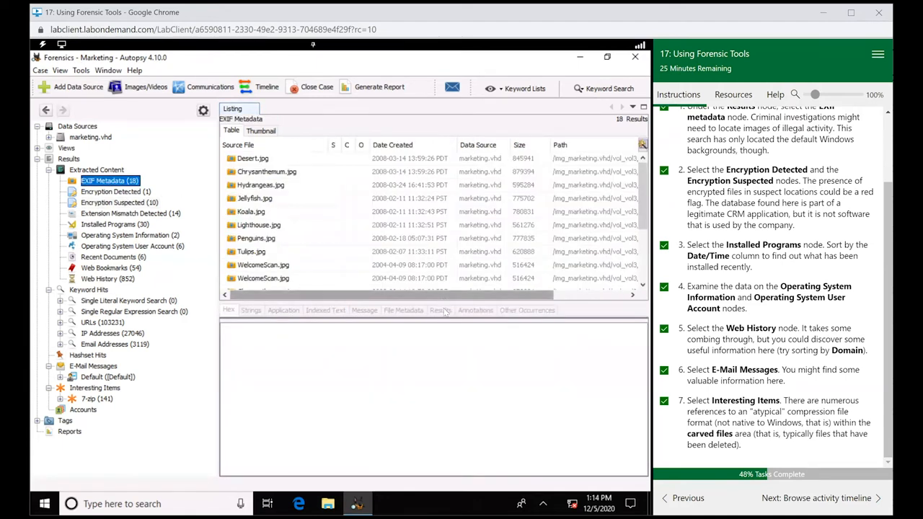
left_click(251, 251)
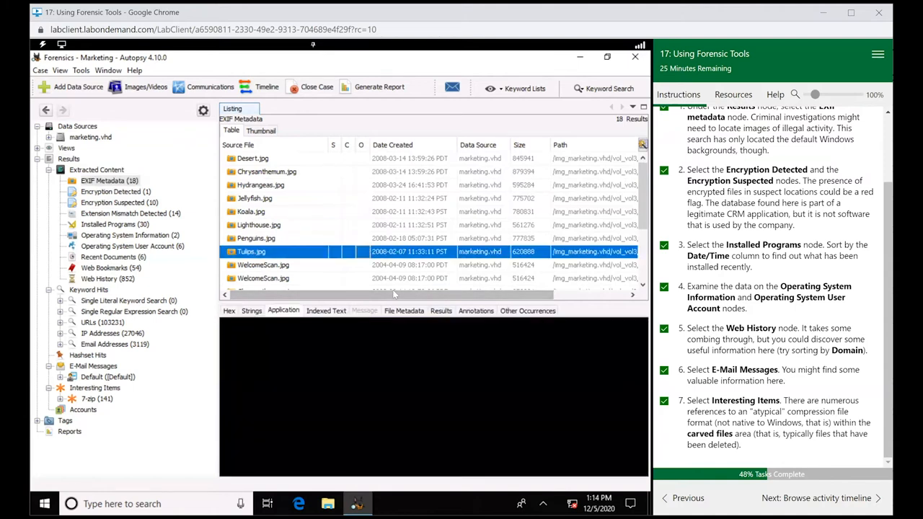
left_click(251, 251)
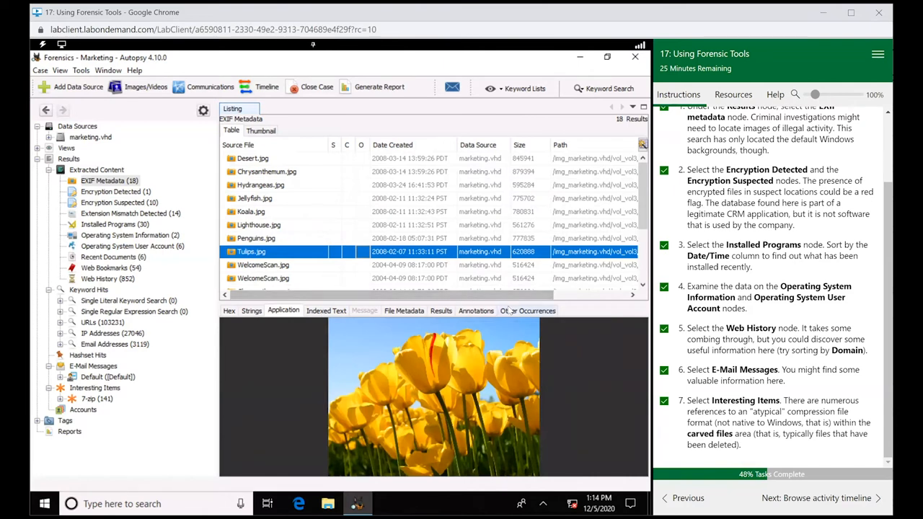
left_click(528, 310)
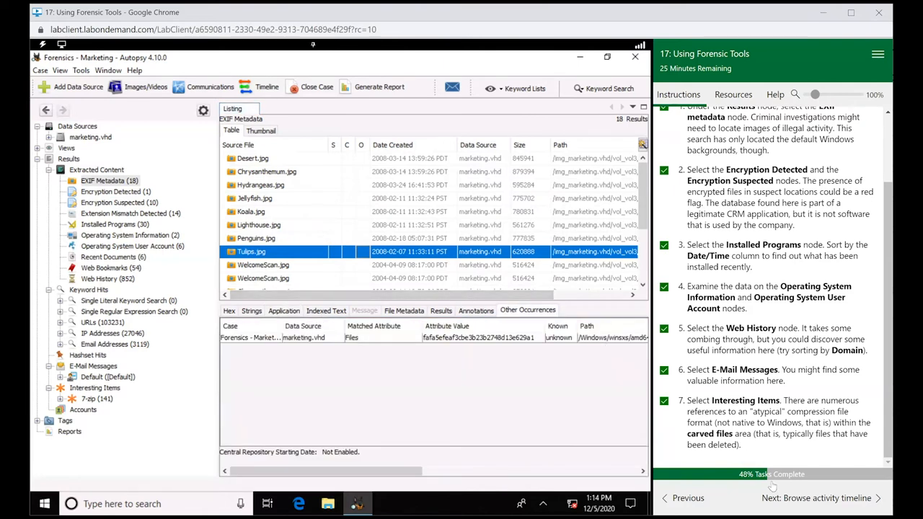
left_click(816, 497)
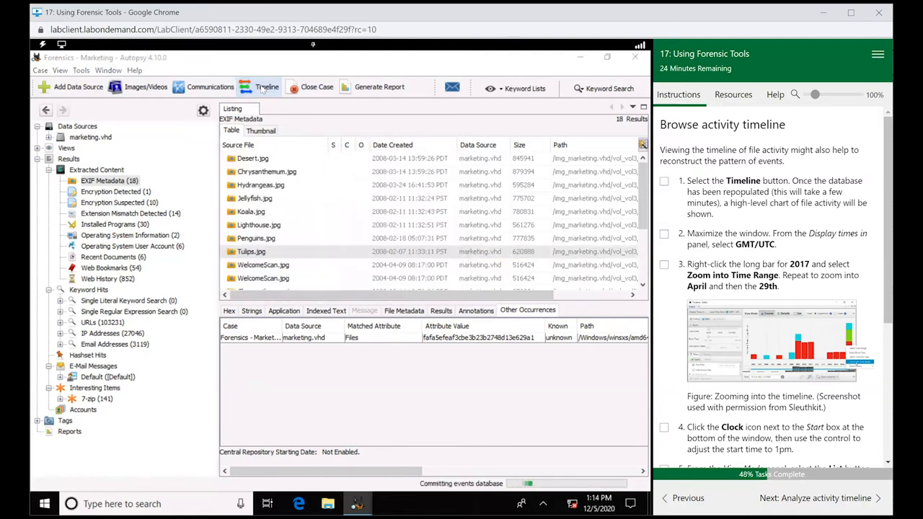
- Launch the Timeline from the toolbar and maximize its editor window
left_click(267, 86)
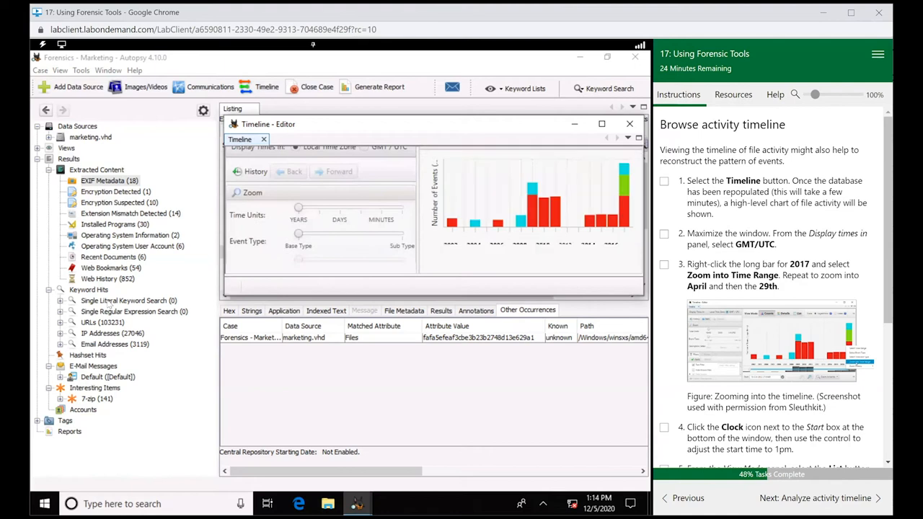
mouse_move(326, 329)
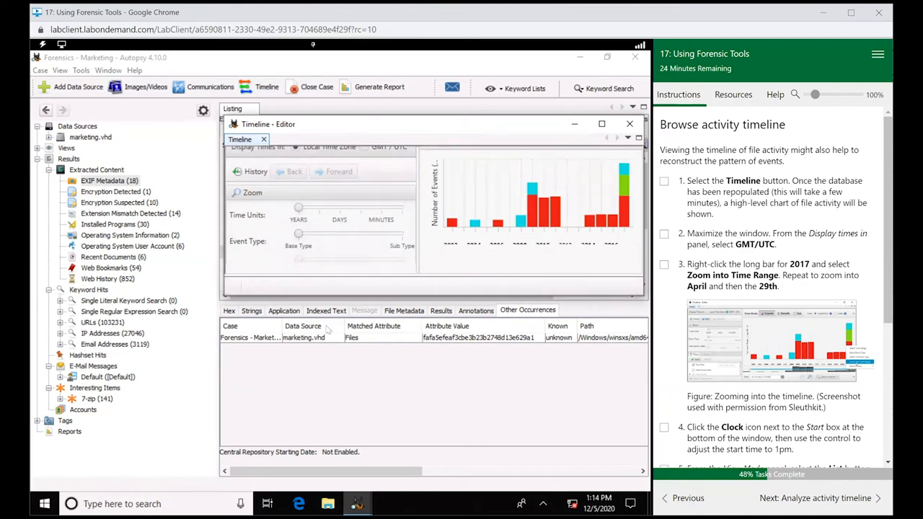
mouse_move(426, 246)
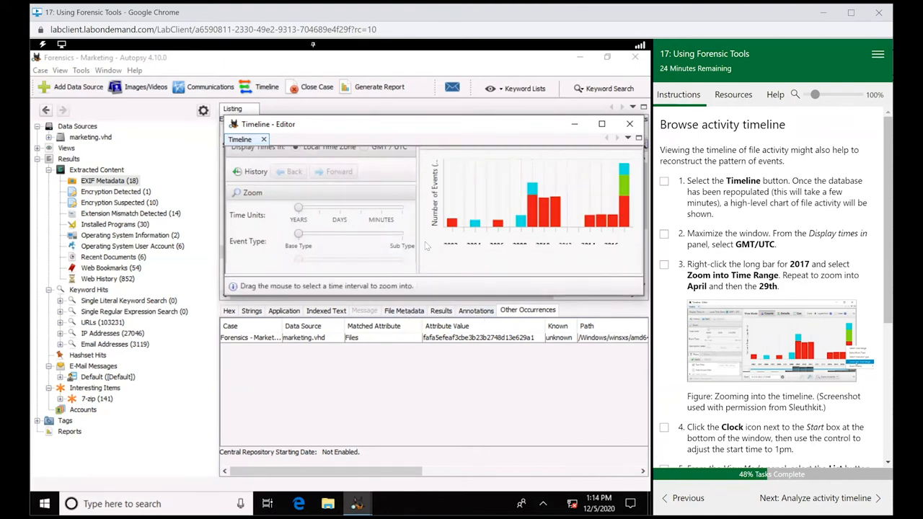
left_click(602, 124)
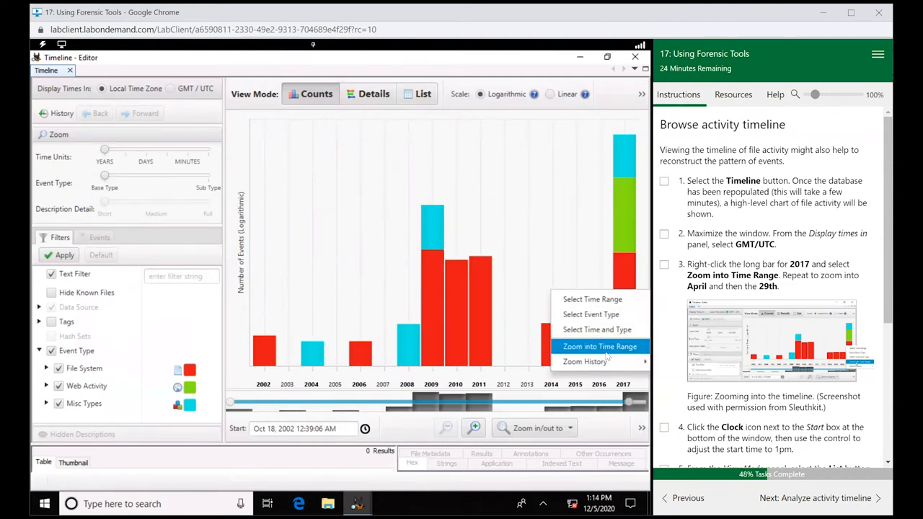
- Zoom the timeline into 2017, then April, then April 29 for hourly event counts
left_click(600, 346)
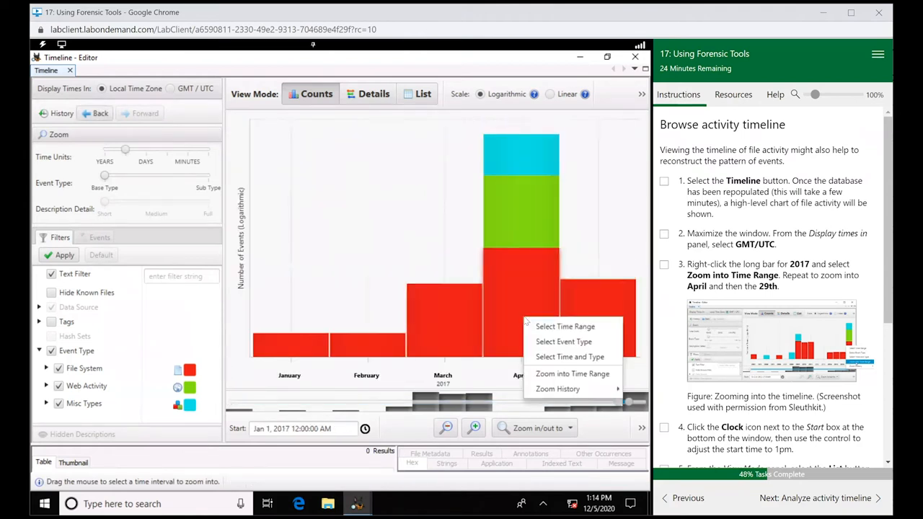
mouse_move(565, 326)
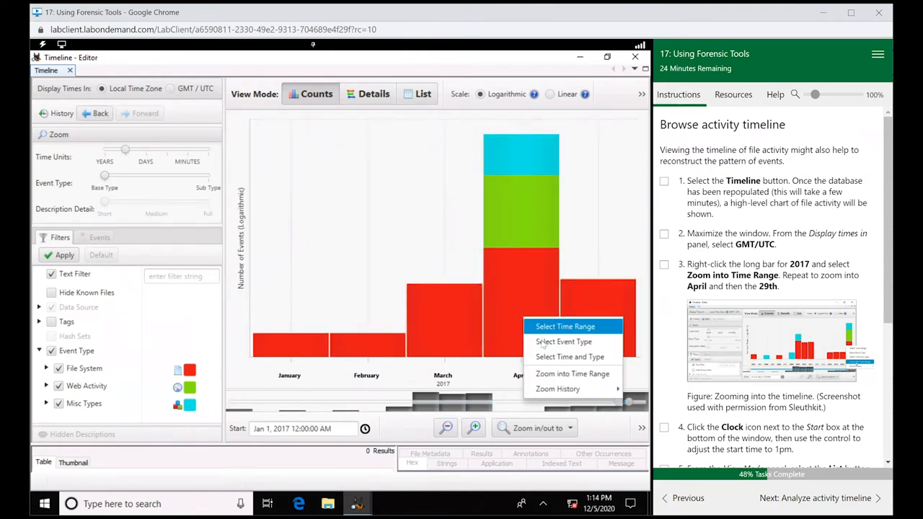
mouse_move(572, 374)
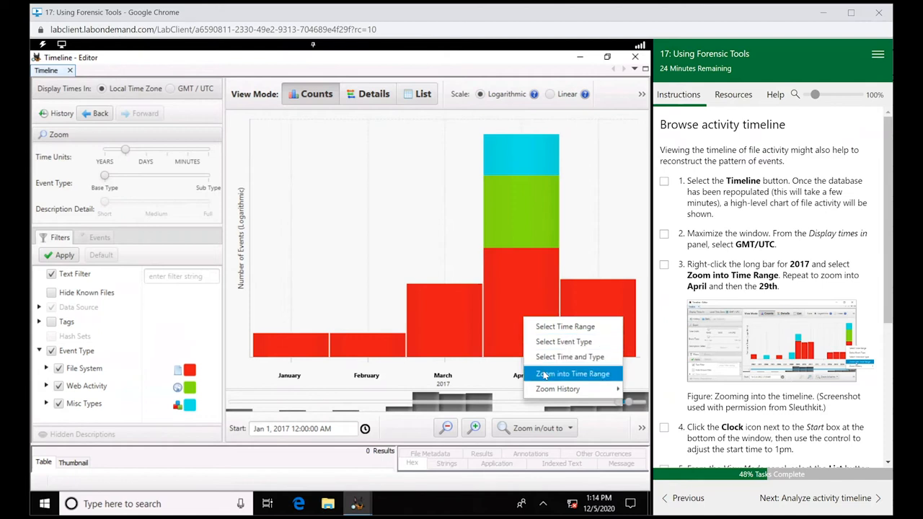
left_click(572, 374)
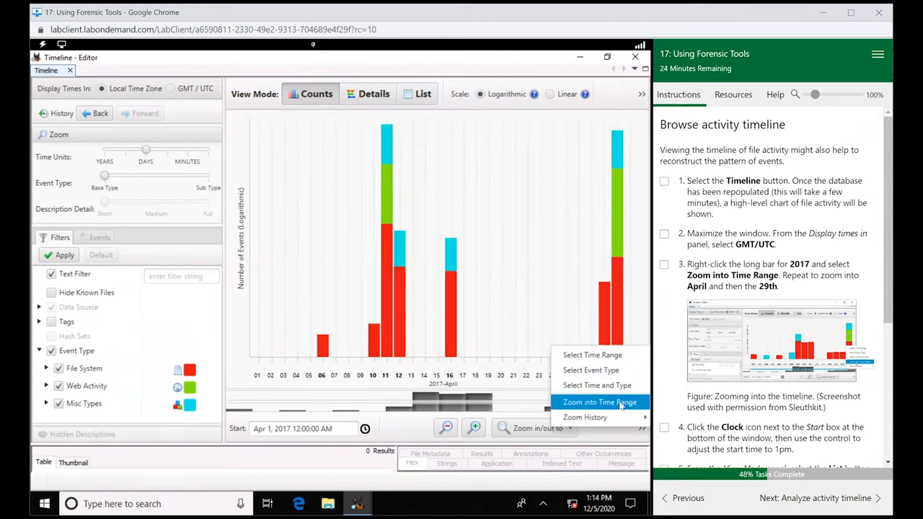
left_click(599, 403)
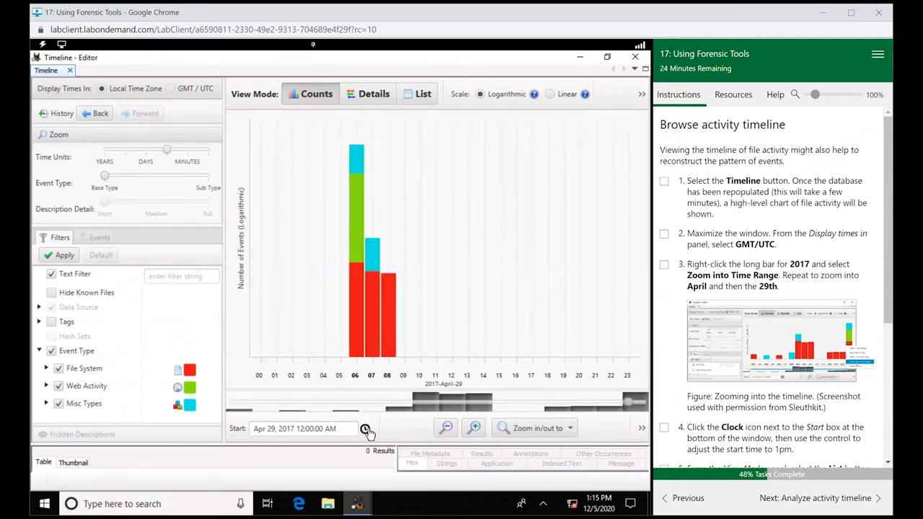
left_click(367, 428)
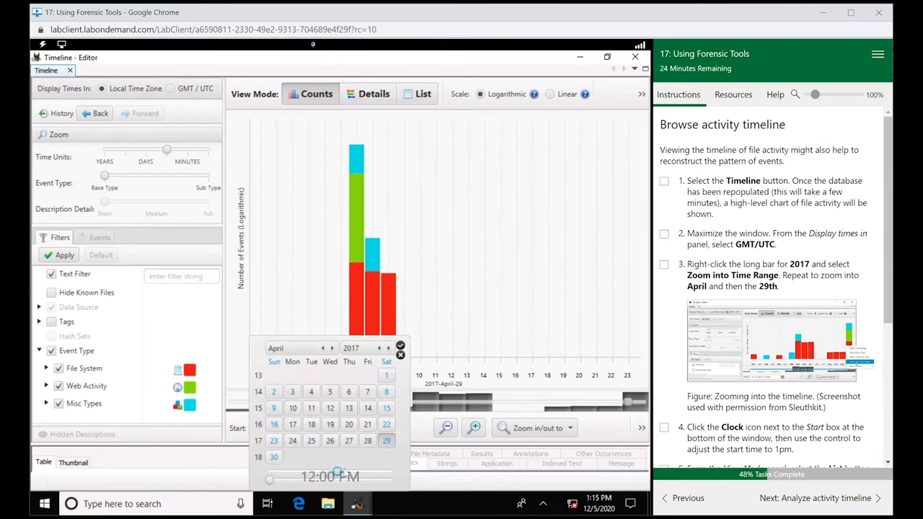
left_click(401, 347)
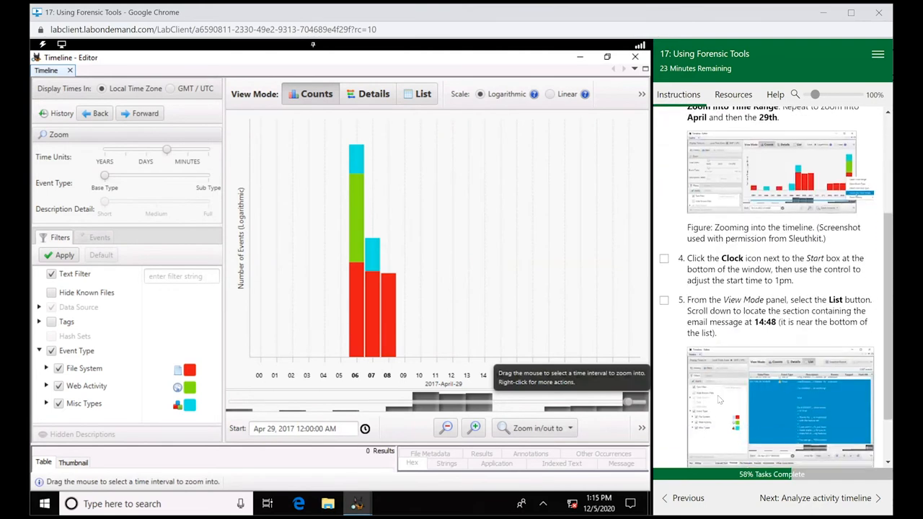
scroll("down", 3)
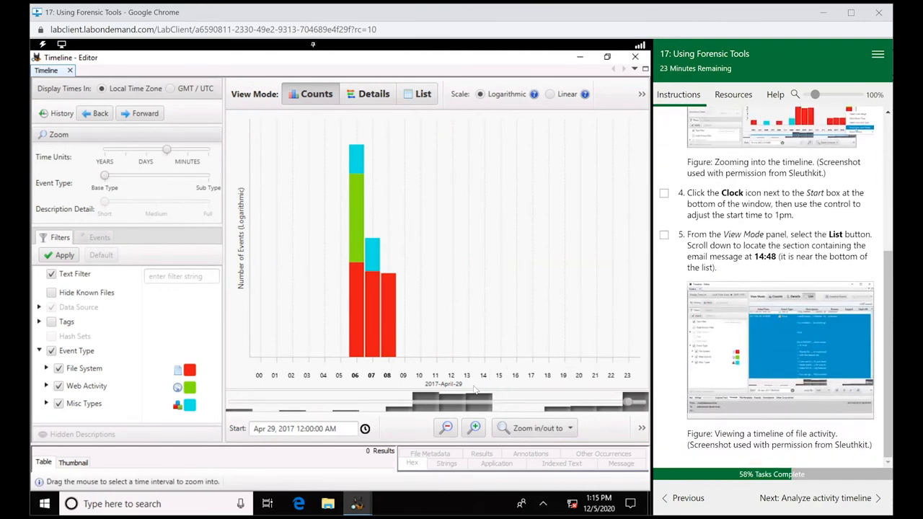
mouse_move(367, 430)
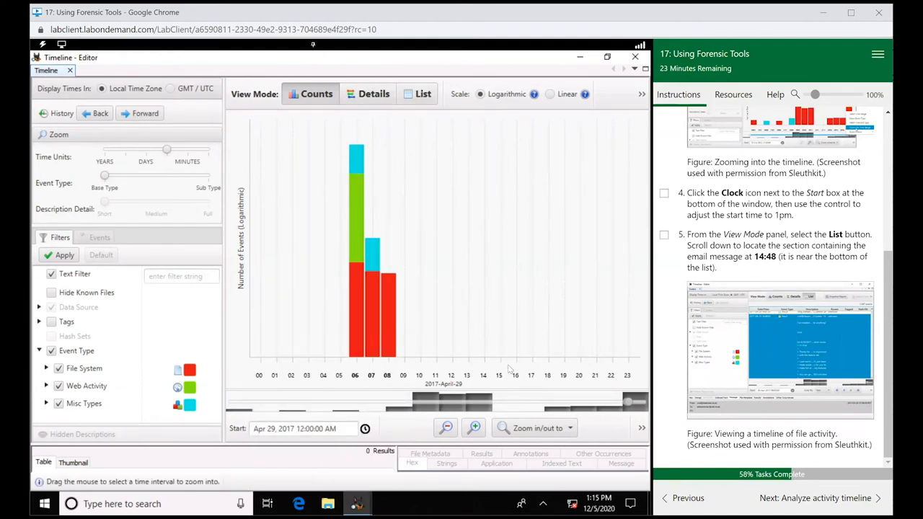
mouse_move(565, 357)
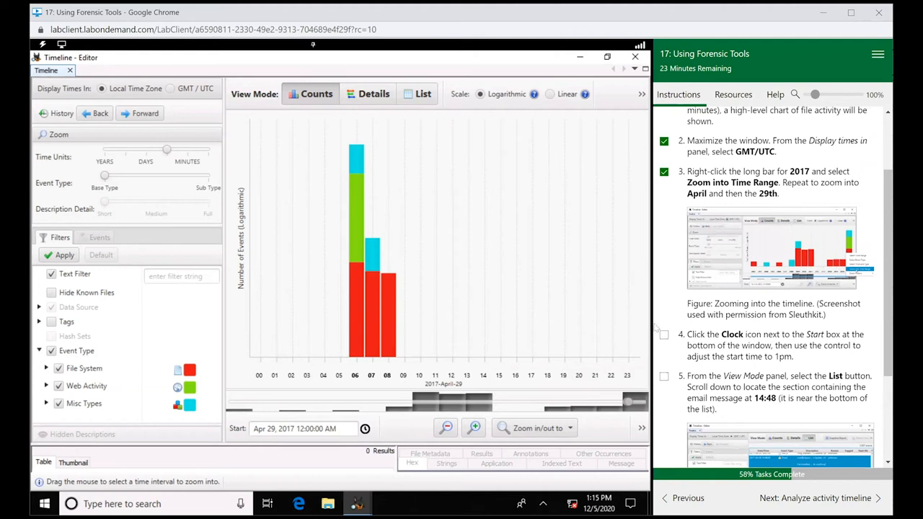
mouse_move(787, 235)
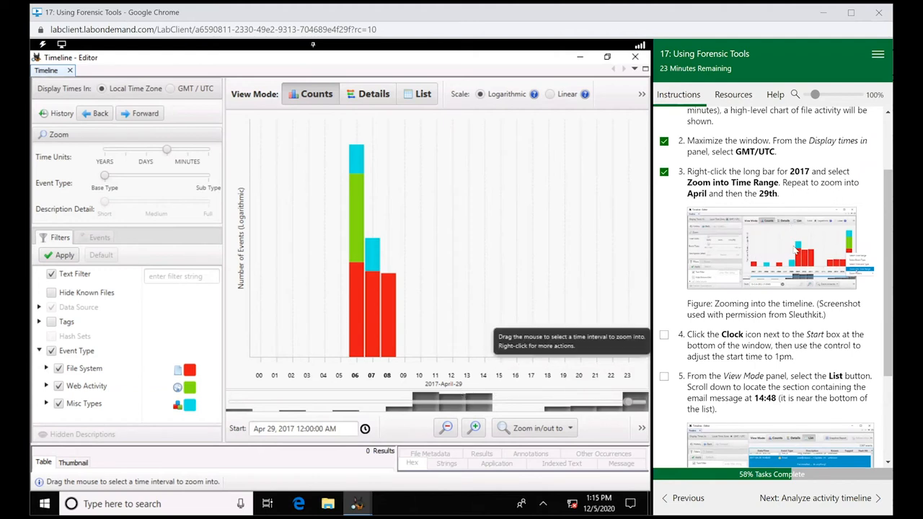
scroll("down", 3)
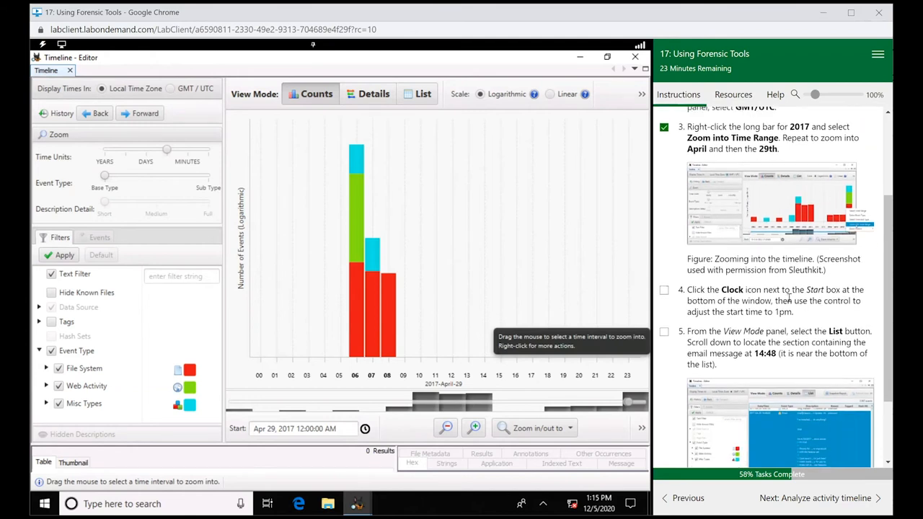
scroll("down", 3)
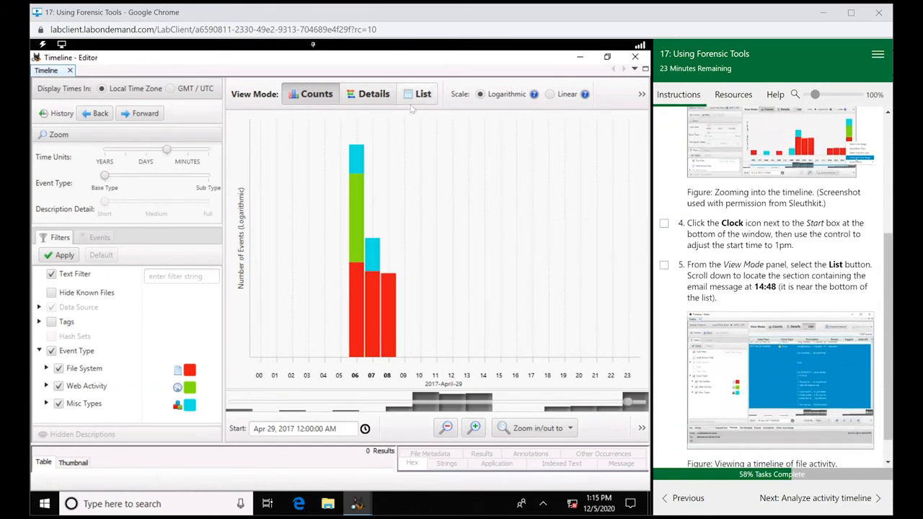
mouse_move(403, 137)
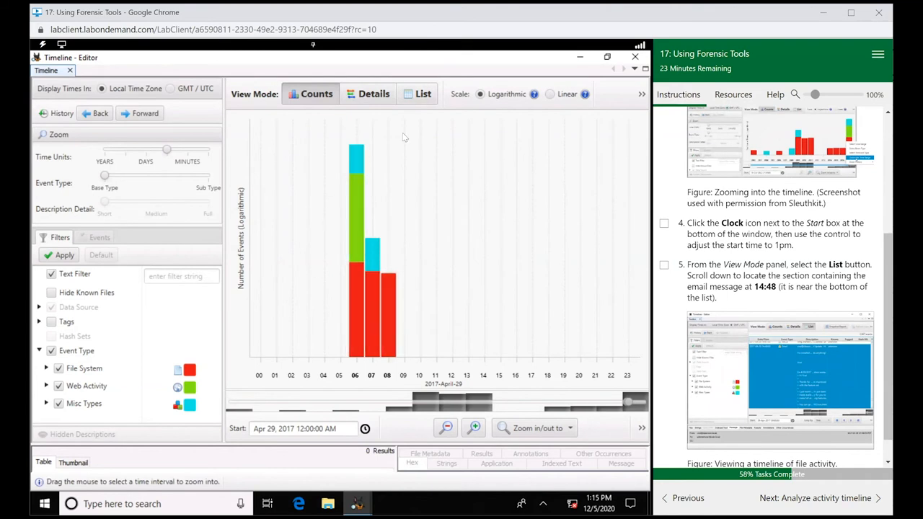
left_click(423, 94)
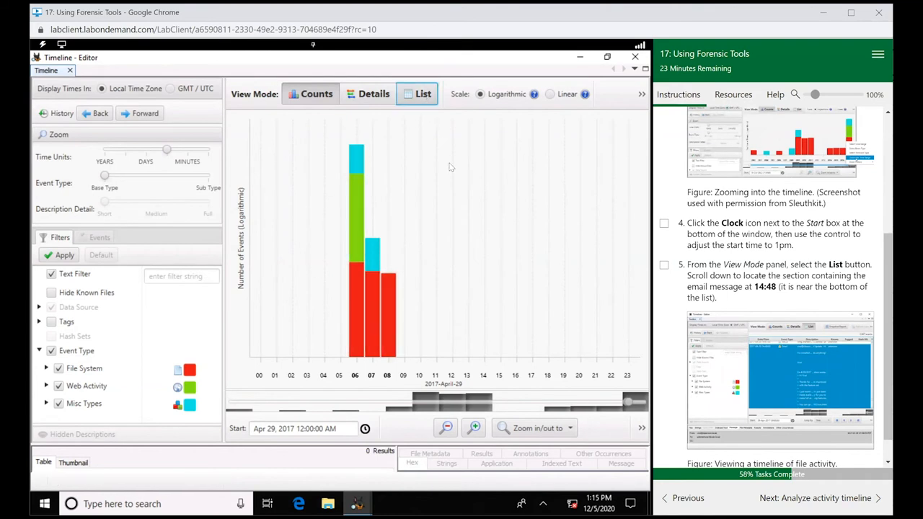
- Switch the timeline to List view and scroll the 2,067 events to the 06:53:54 welcome email
left_click(423, 94)
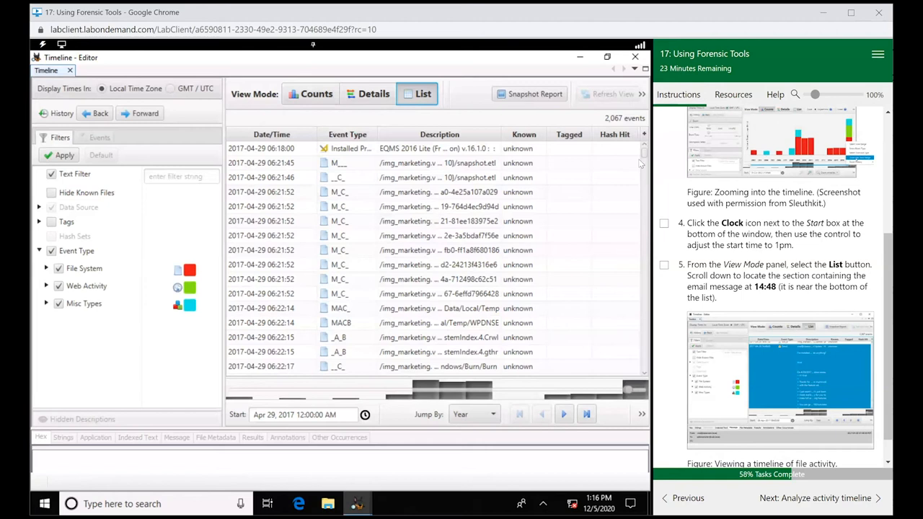
scroll("down", 3)
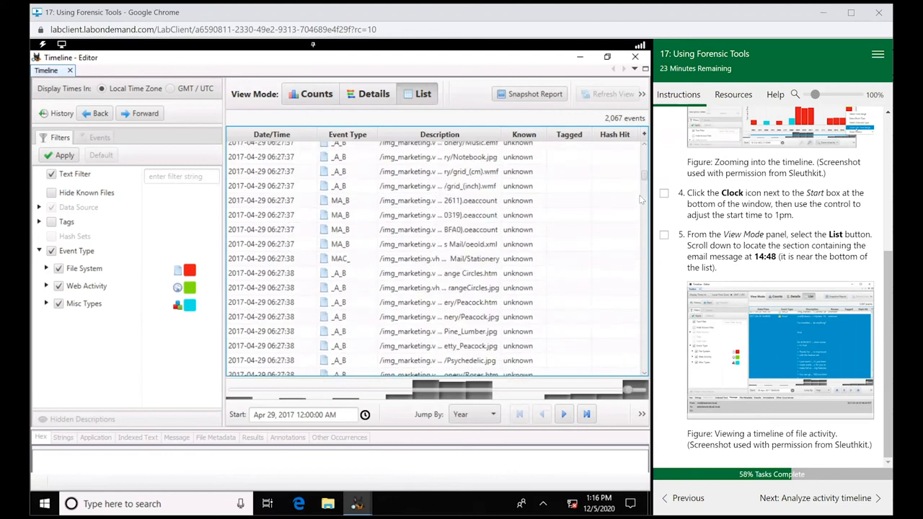
scroll("down", 3)
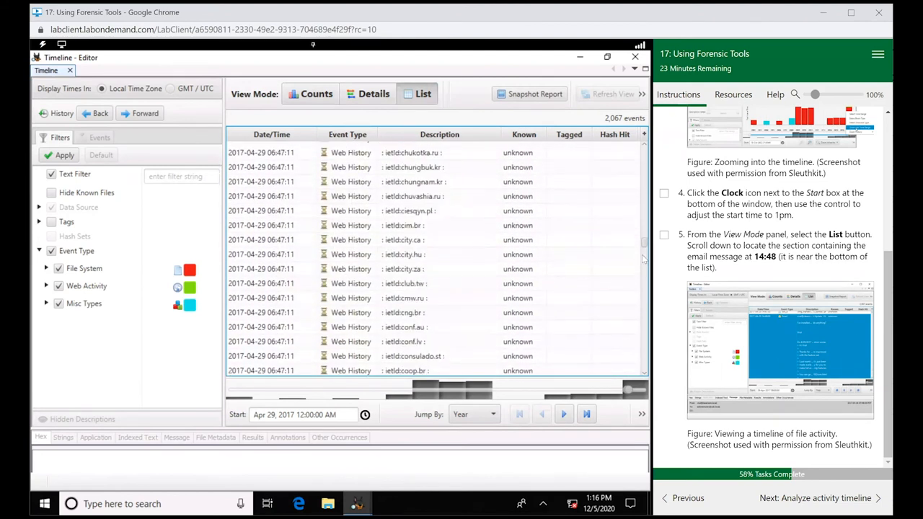
scroll("down", 3)
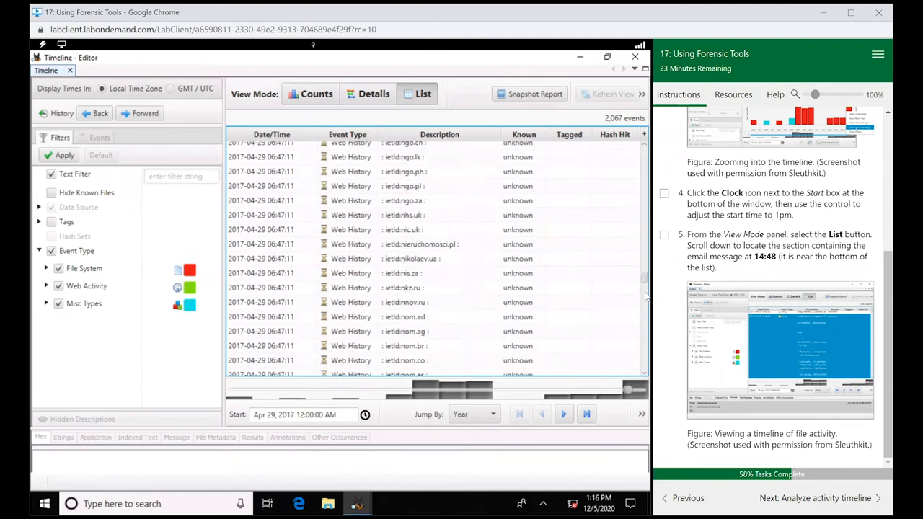
scroll("down", 3)
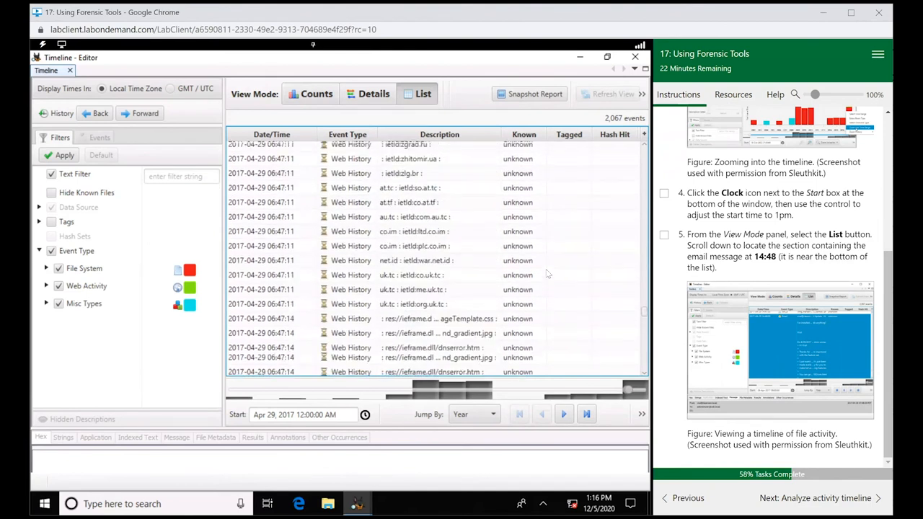
scroll("down", 3)
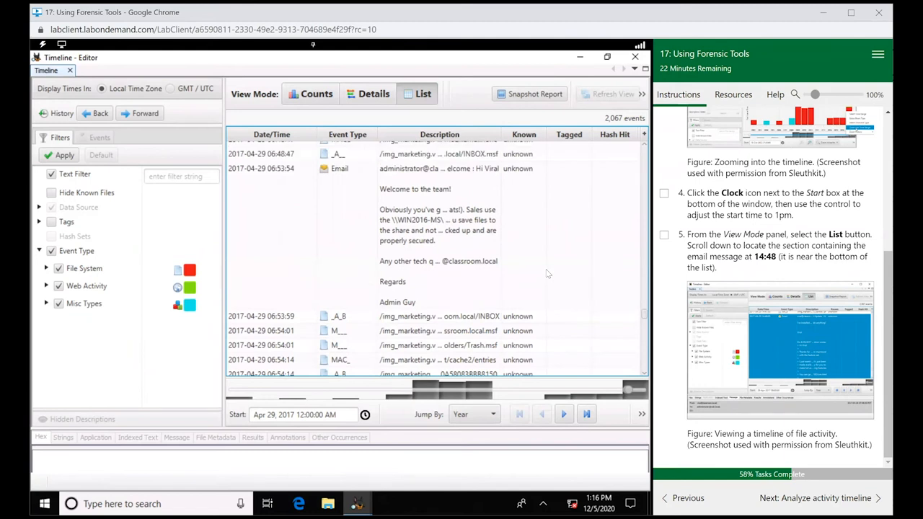
- Select the Welcome email event and review its Strings, Message and parsed header Results
left_click(339, 168)
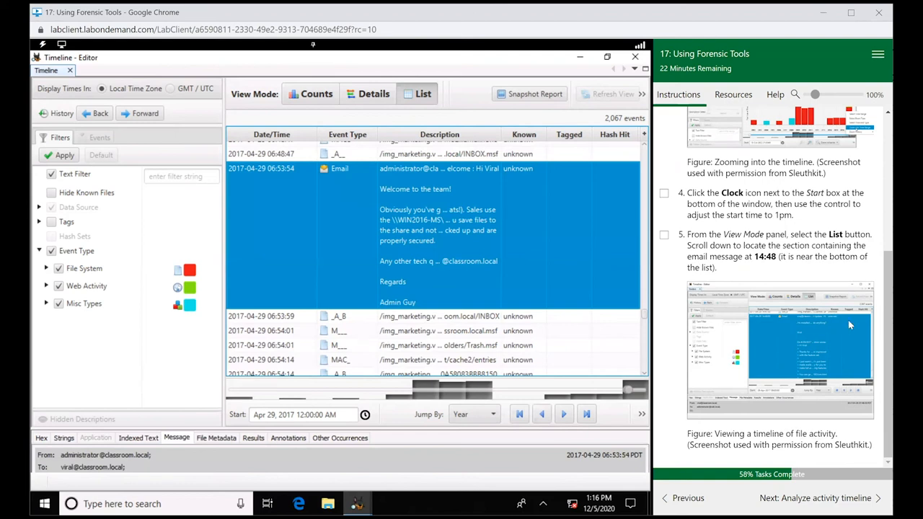
mouse_move(759, 354)
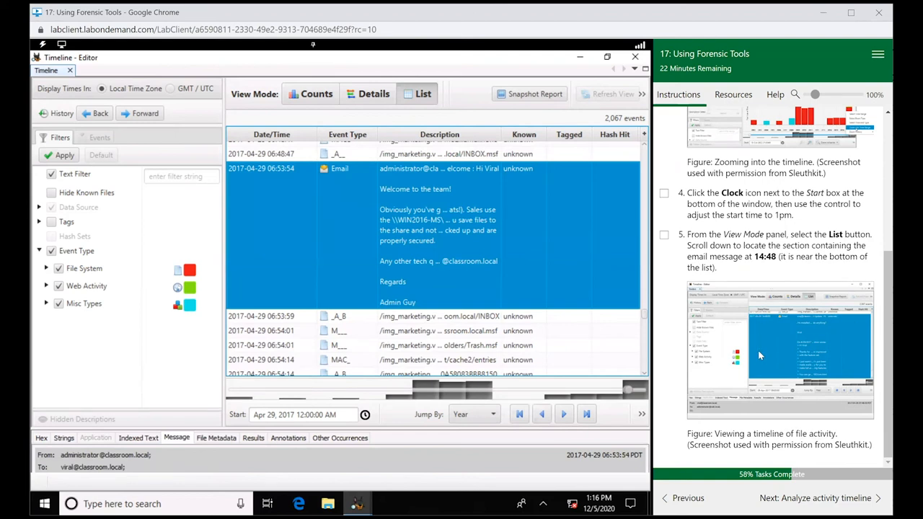
mouse_move(418, 430)
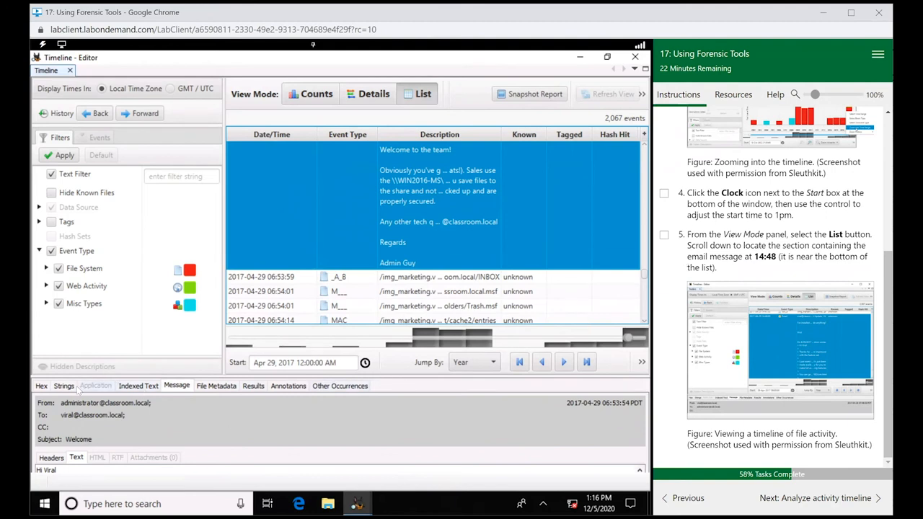
left_click(64, 386)
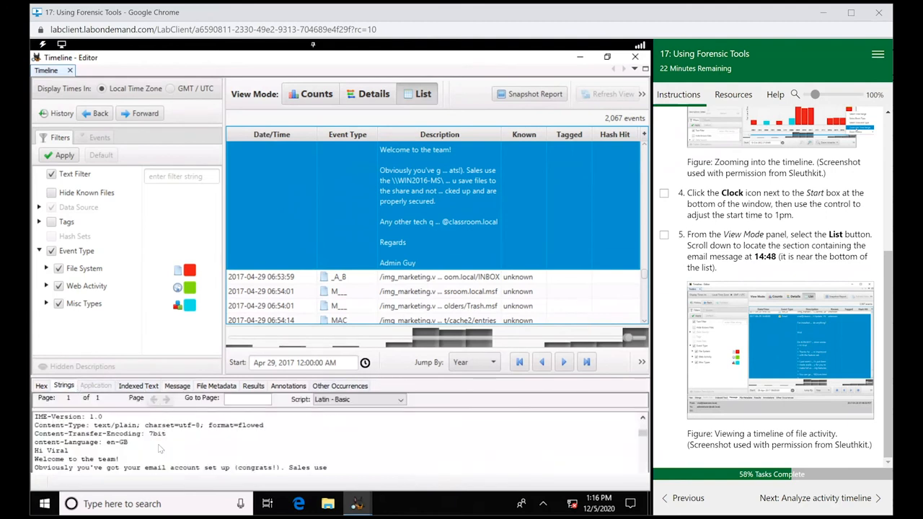
left_click(176, 387)
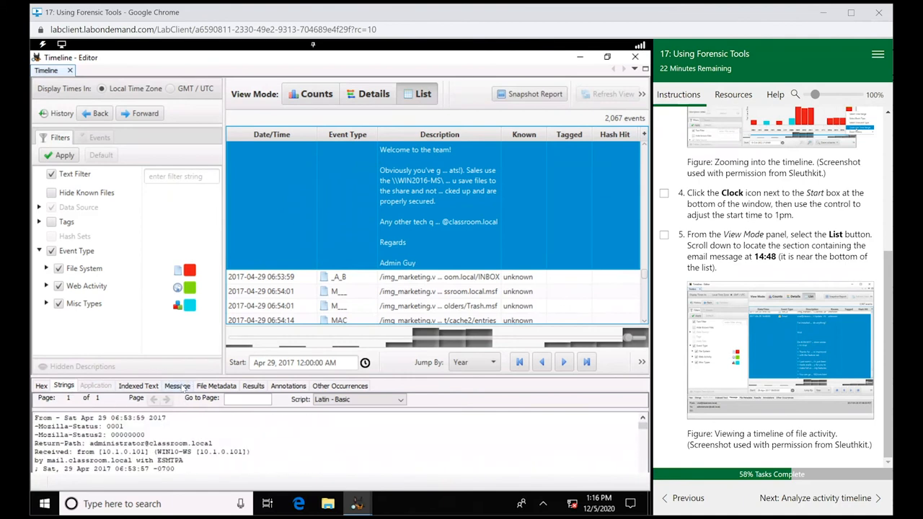
left_click(176, 387)
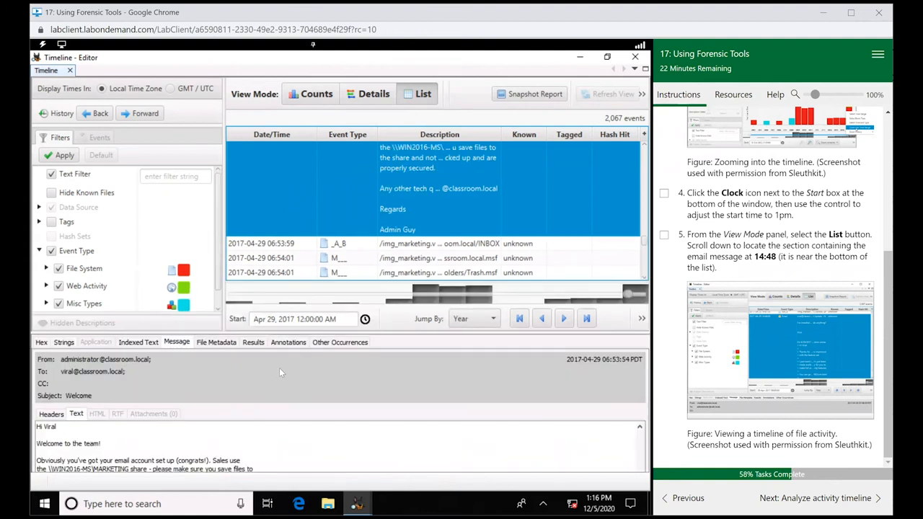
left_click(254, 342)
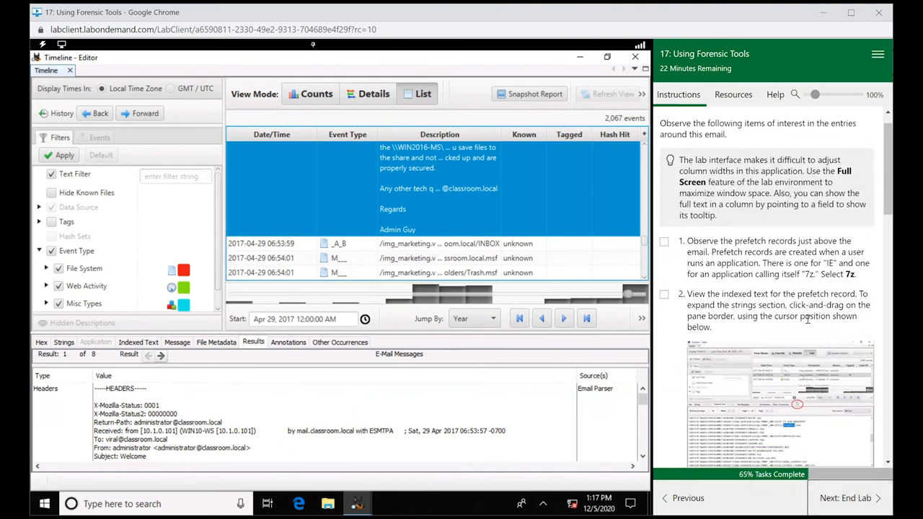
- Review the email record's Annotations, Hex bytes and readable Strings views
scroll("down", 3)
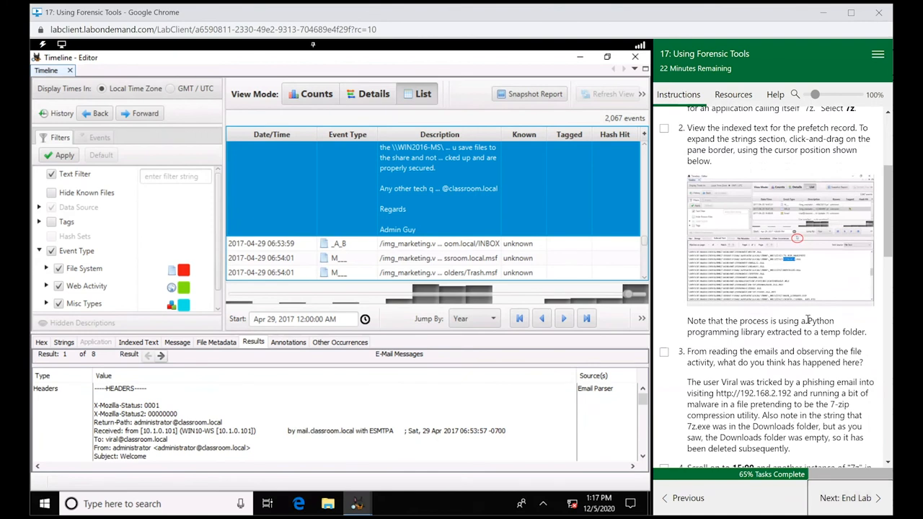
scroll("down", 3)
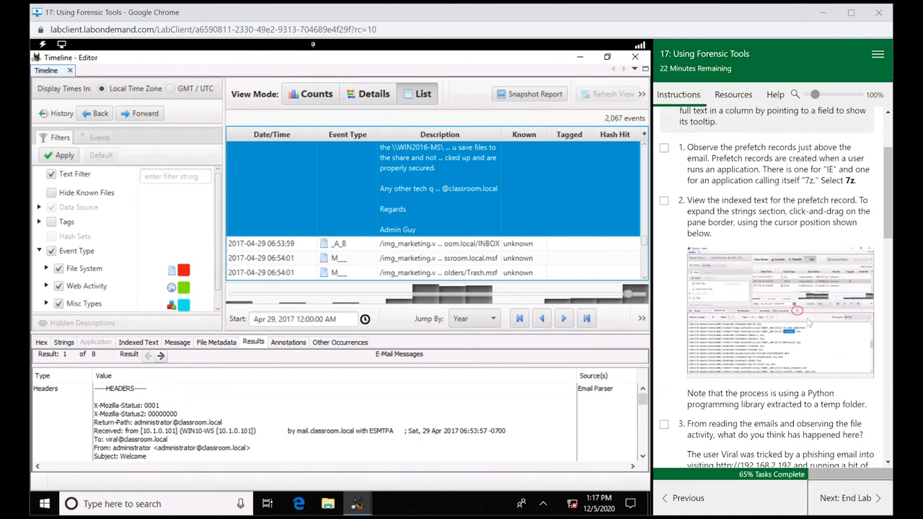
mouse_move(765, 172)
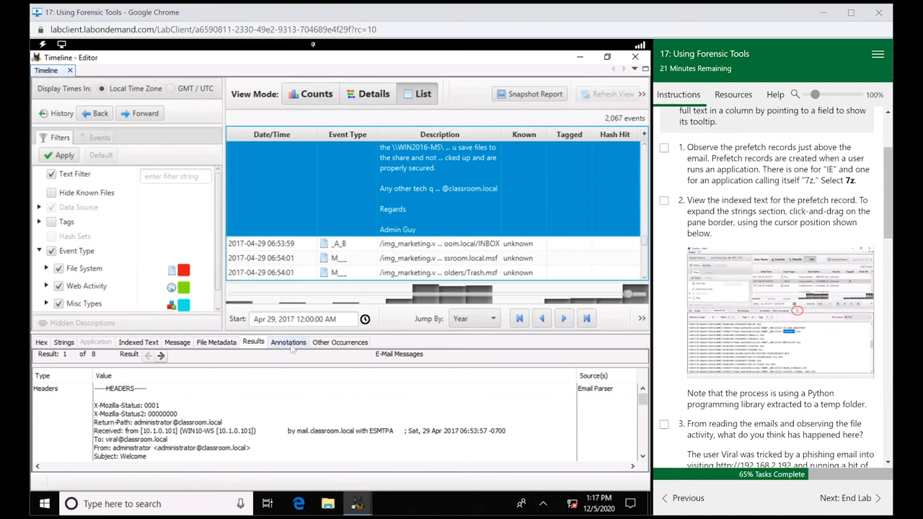
left_click(288, 342)
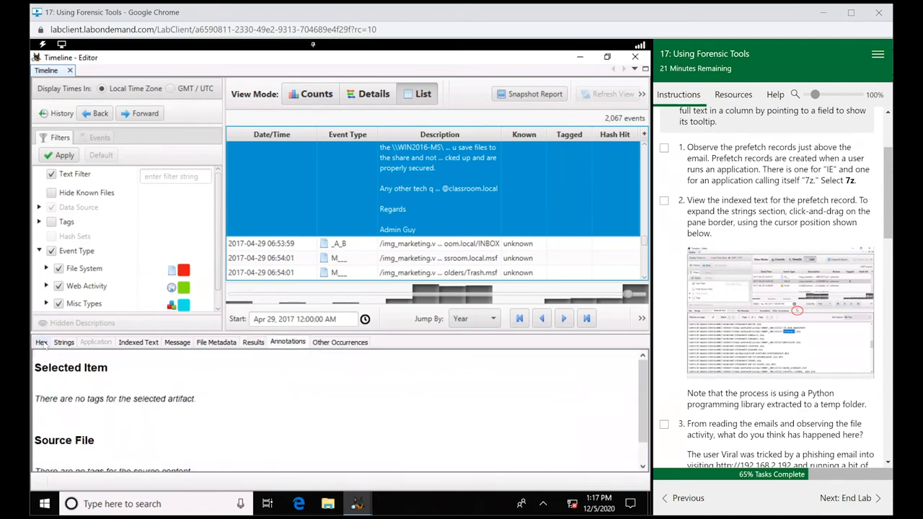
left_click(40, 341)
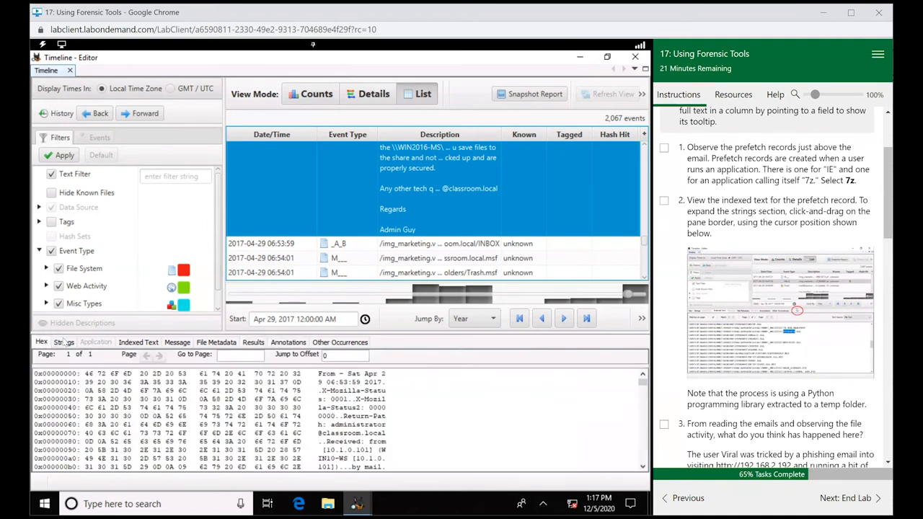
left_click(63, 342)
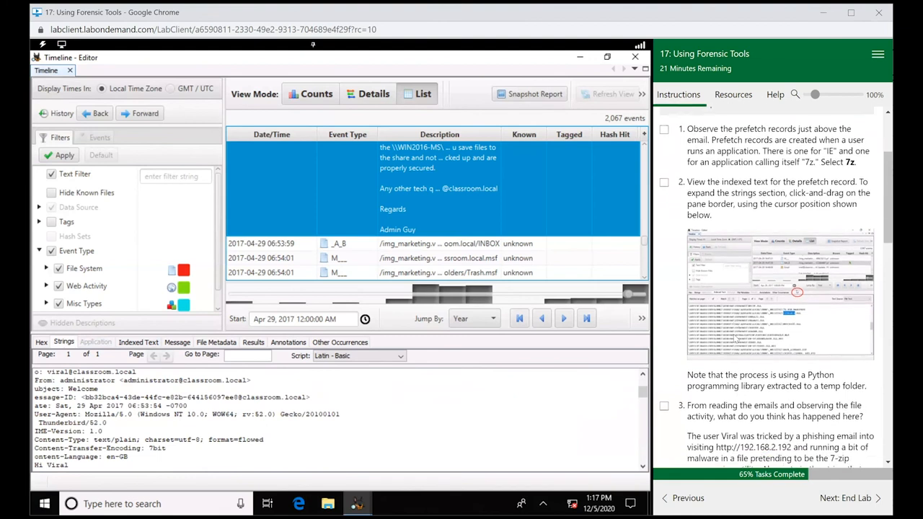
- Scroll the raw strings from the headers down to the greeting to Viral
scroll("down", 3)
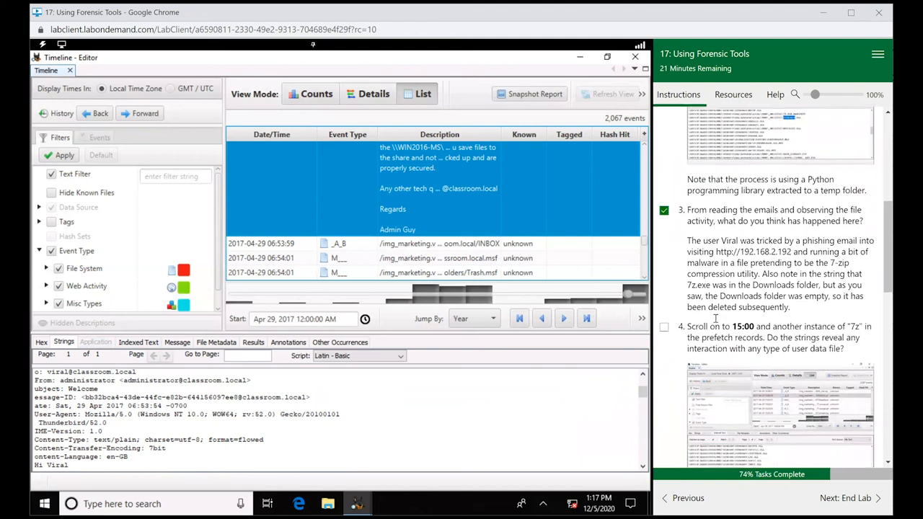
scroll("down", 3)
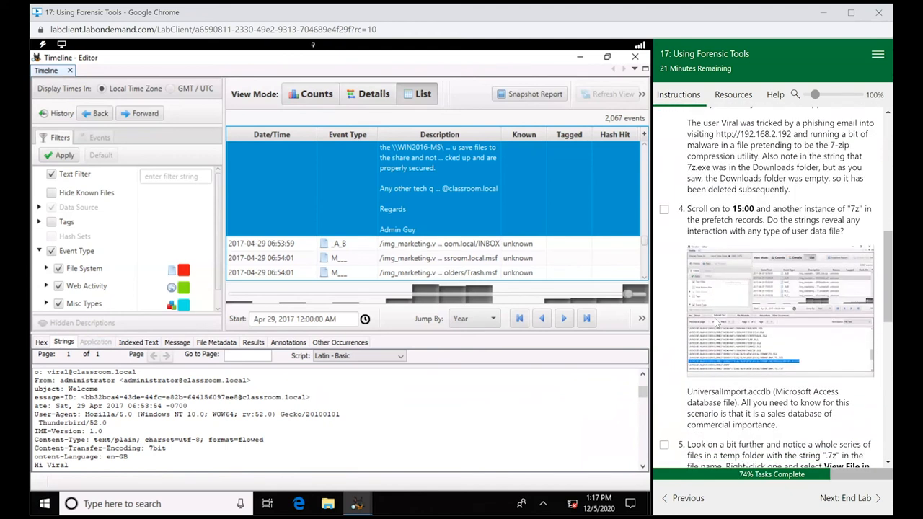
scroll("down", 3)
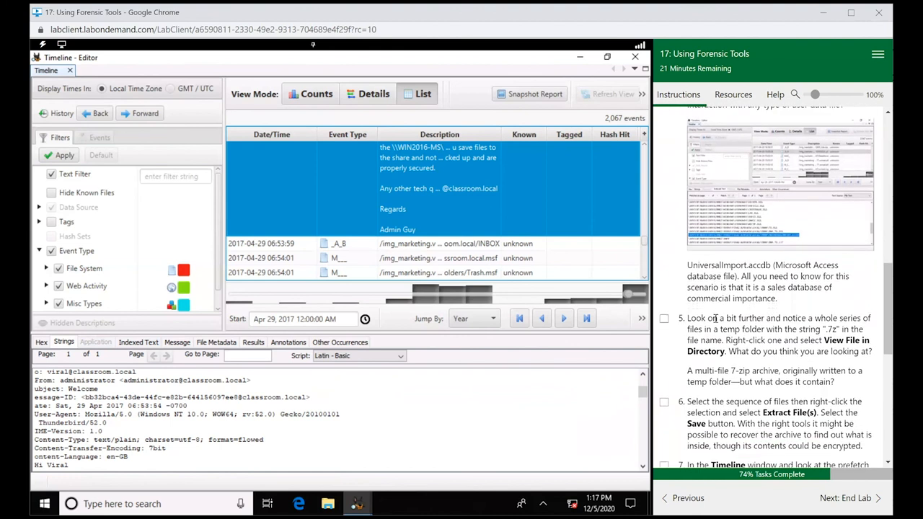
scroll("down", 3)
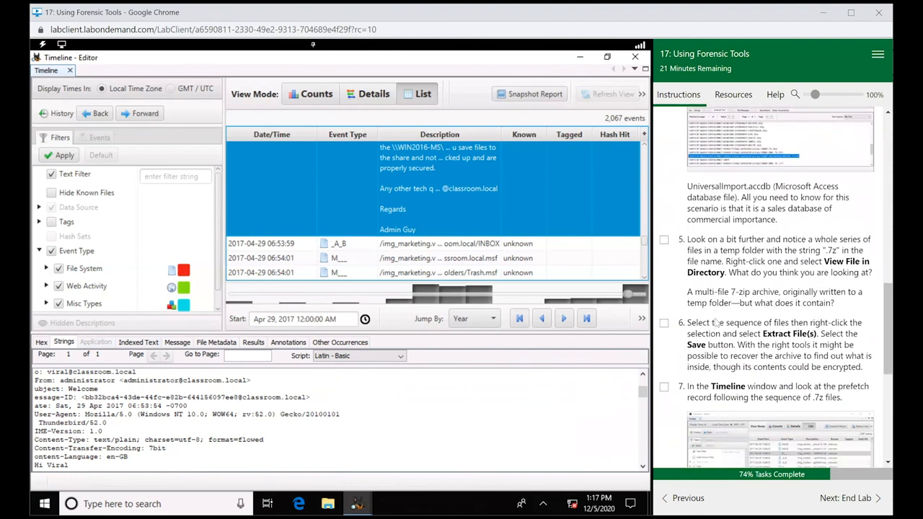
scroll("down", 3)
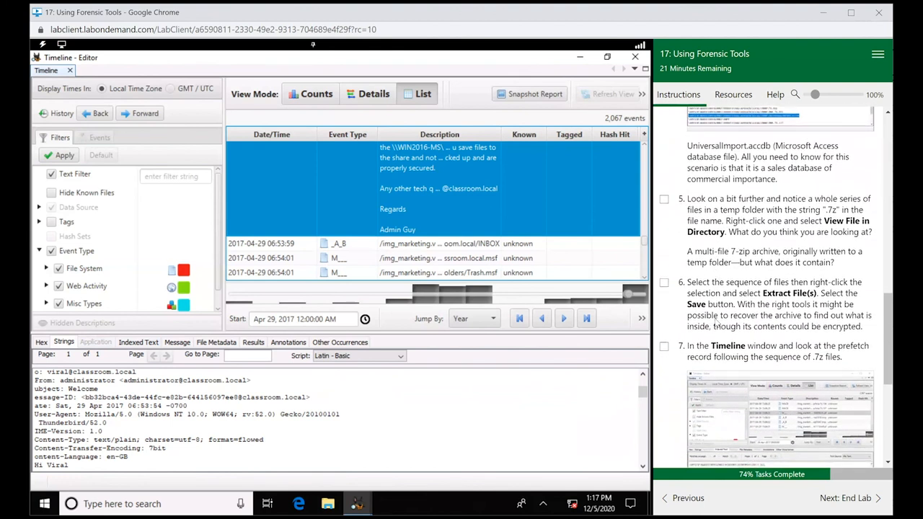
- Extract the email record's INBOX source file to the case Export folder and confirm
right_click(430, 187)
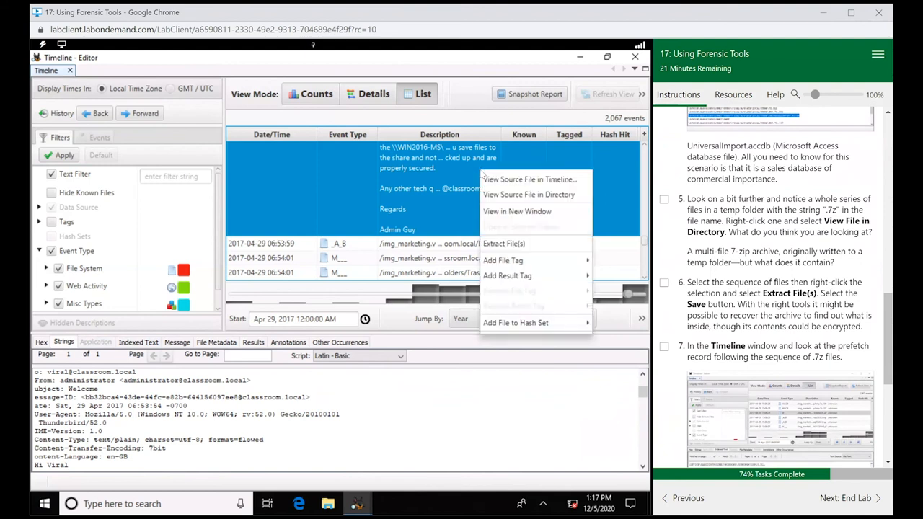
mouse_move(505, 243)
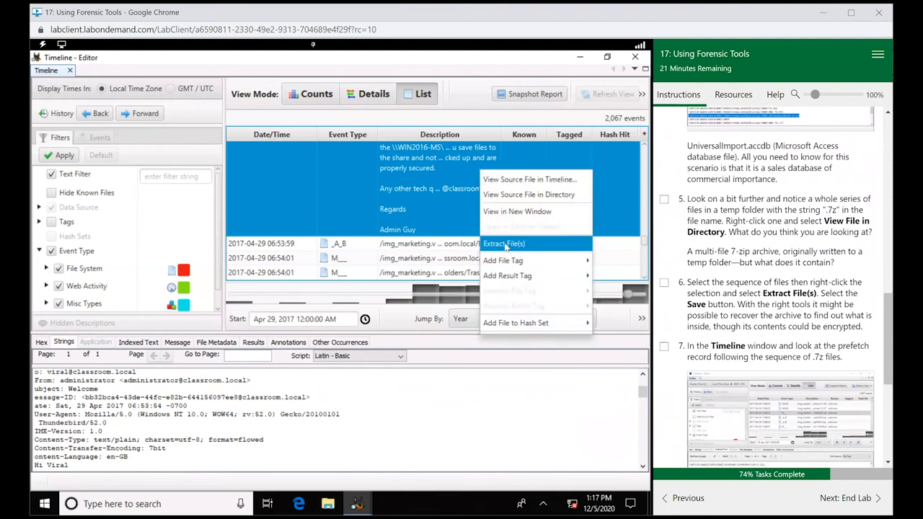
mouse_move(517, 211)
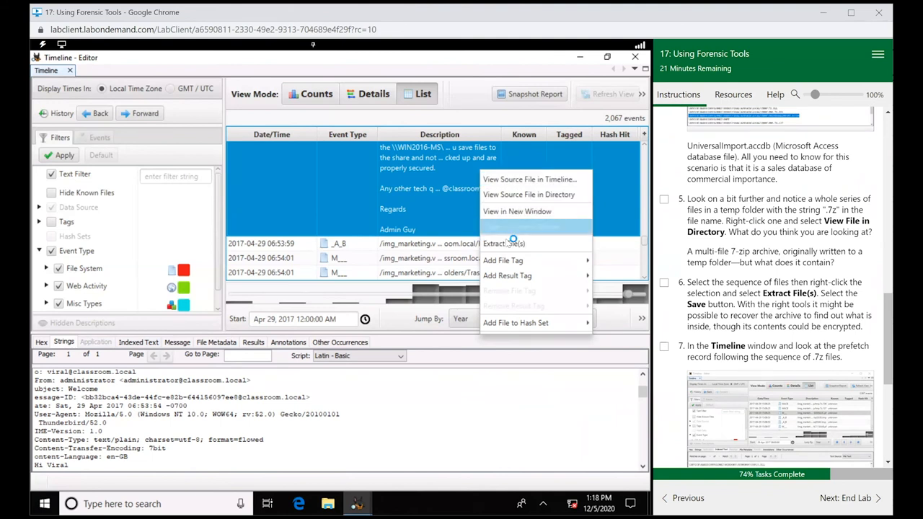
left_click(503, 243)
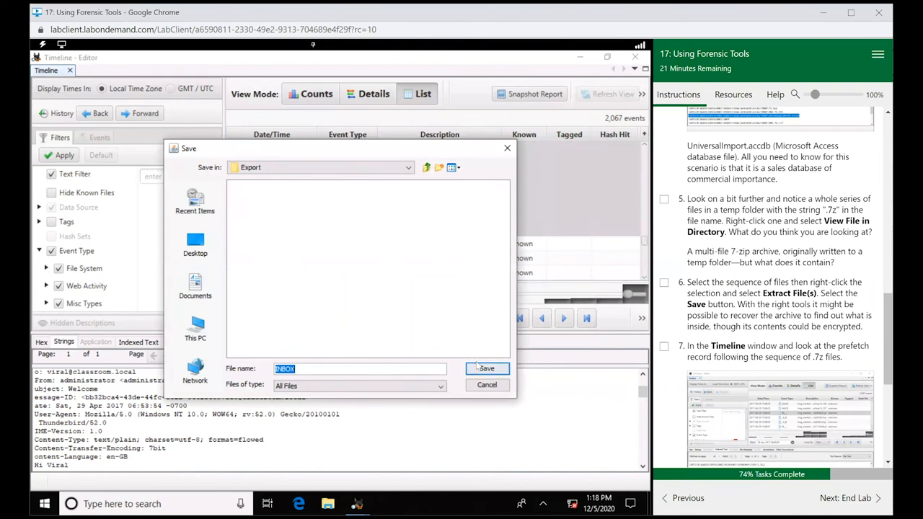
left_click(486, 369)
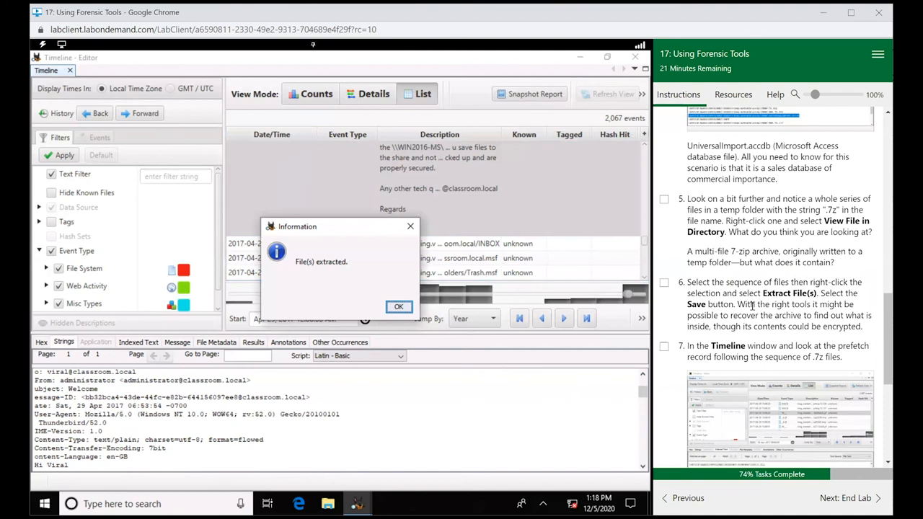
scroll("down", 3)
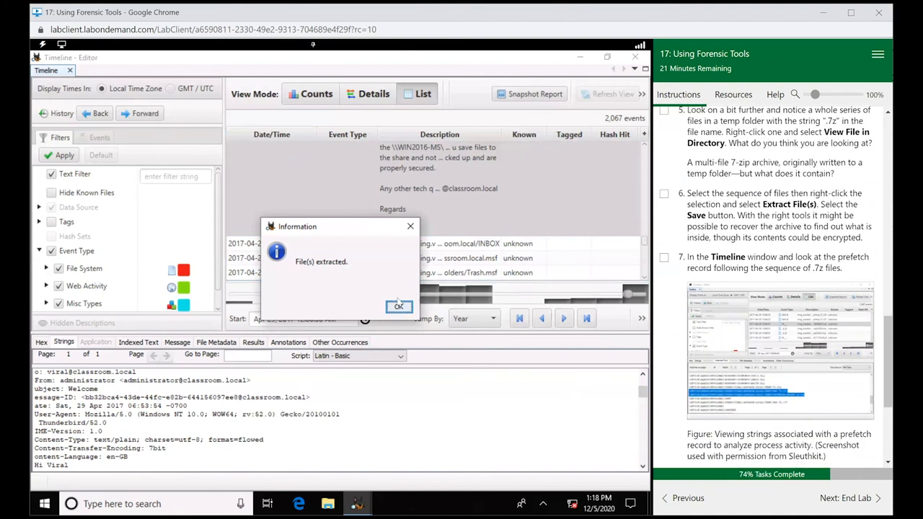
left_click(399, 305)
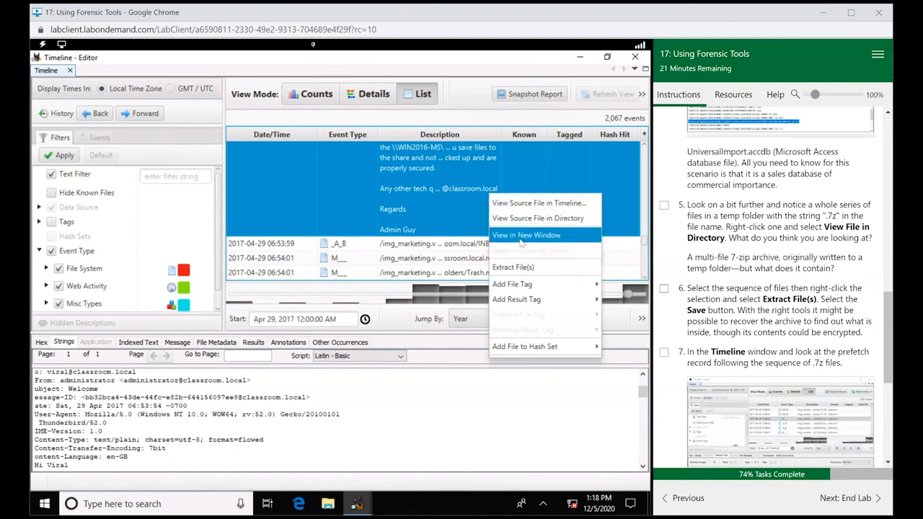
mouse_move(537, 218)
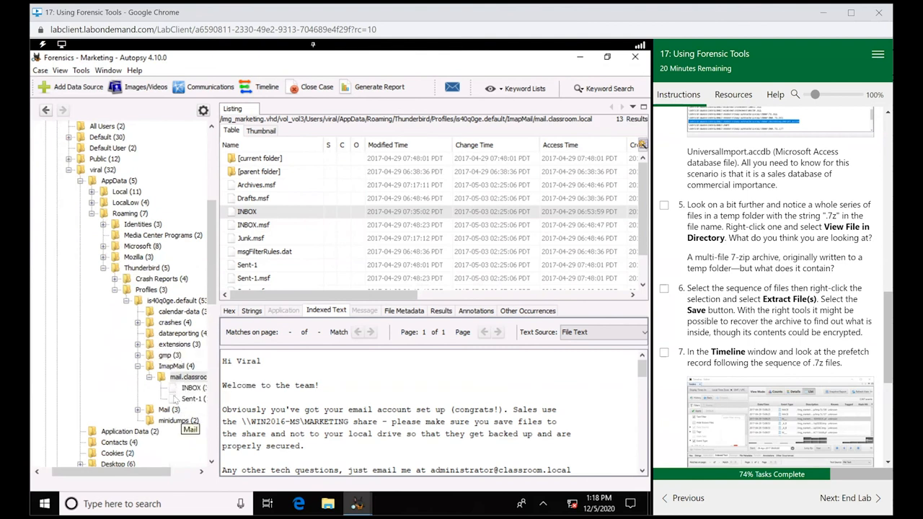
- List viral's INBOX emails and view the Important Update message with its 192.168.2.192 link
left_click(190, 388)
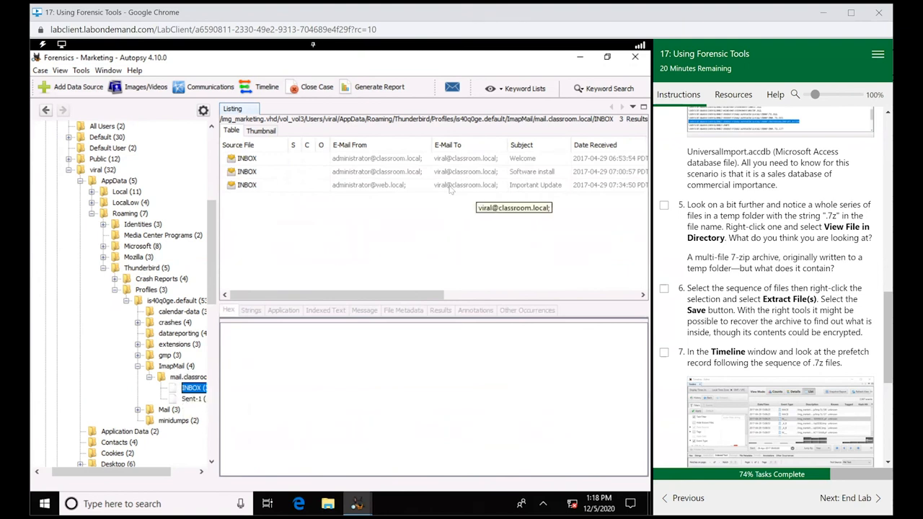
left_click(375, 184)
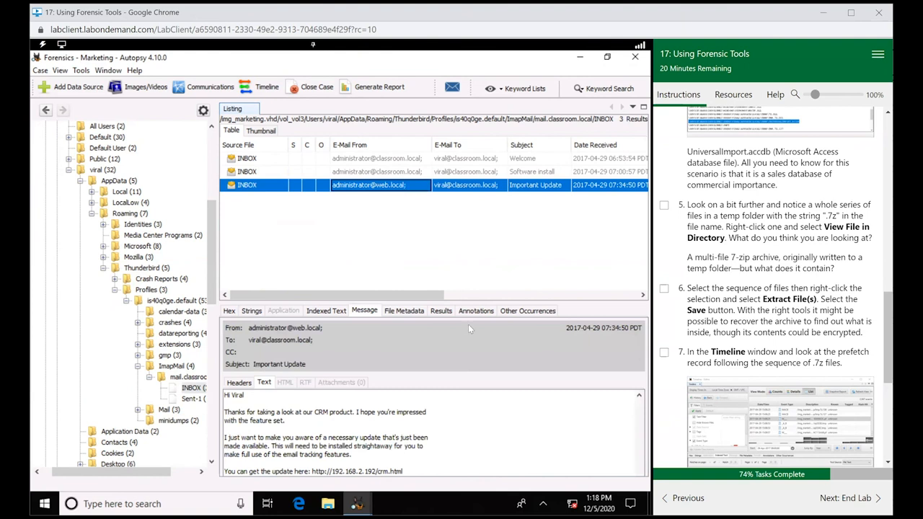
mouse_move(446, 414)
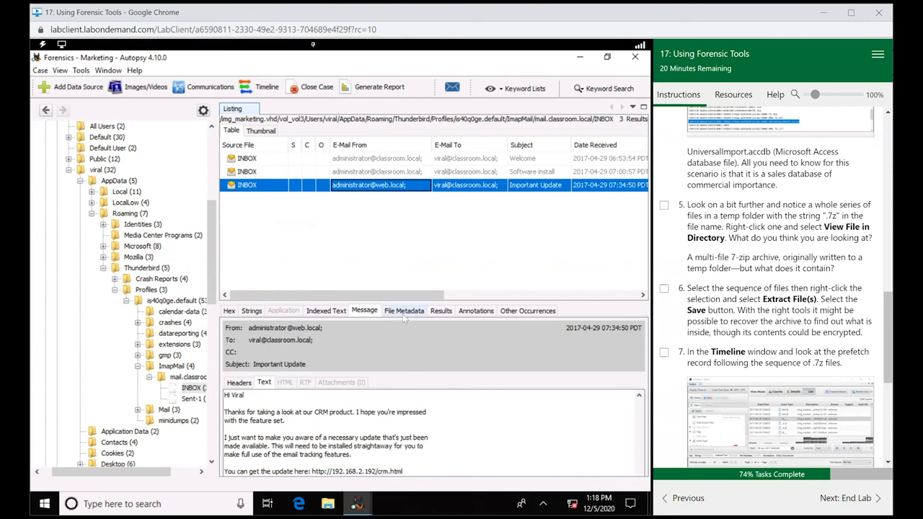
mouse_move(404, 310)
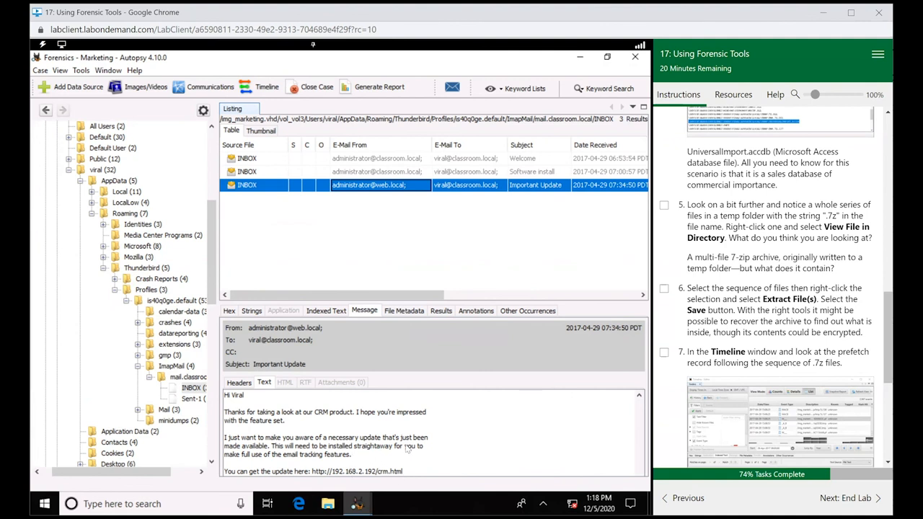
scroll("down", 3)
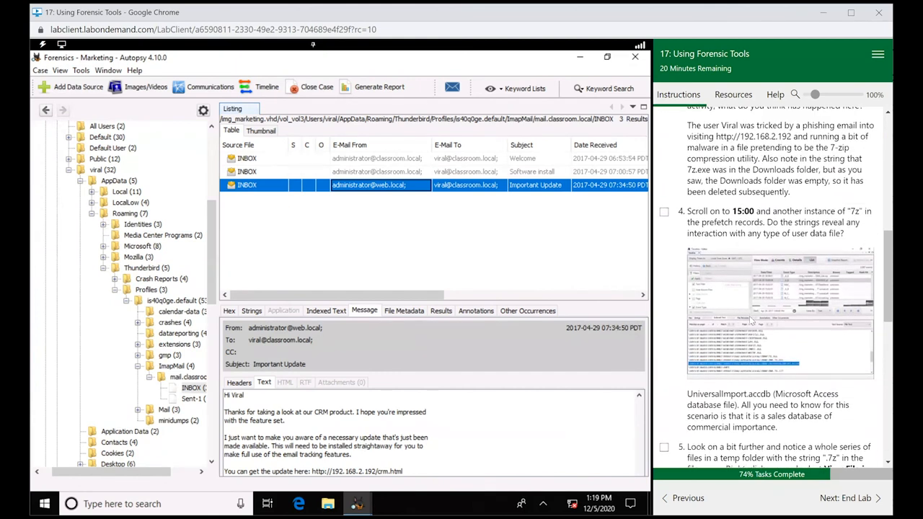
left_click(664, 295)
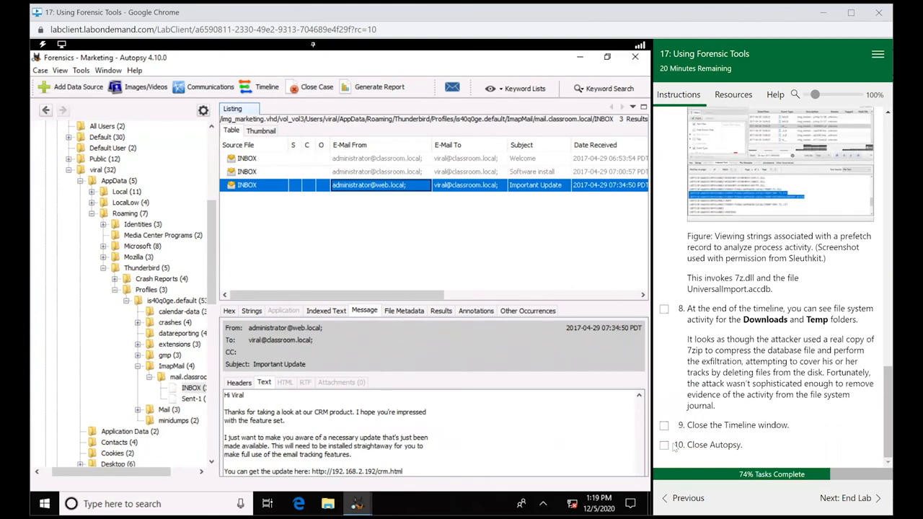
left_click(663, 444)
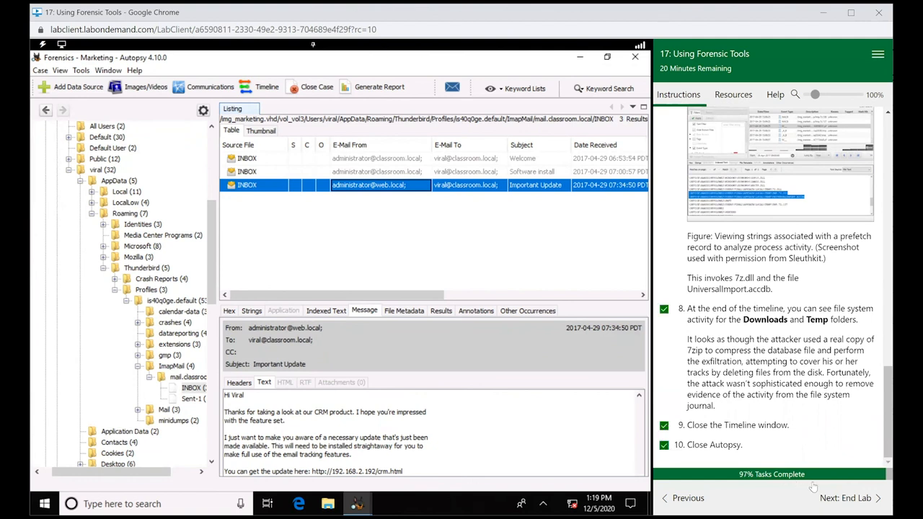
left_click(847, 498)
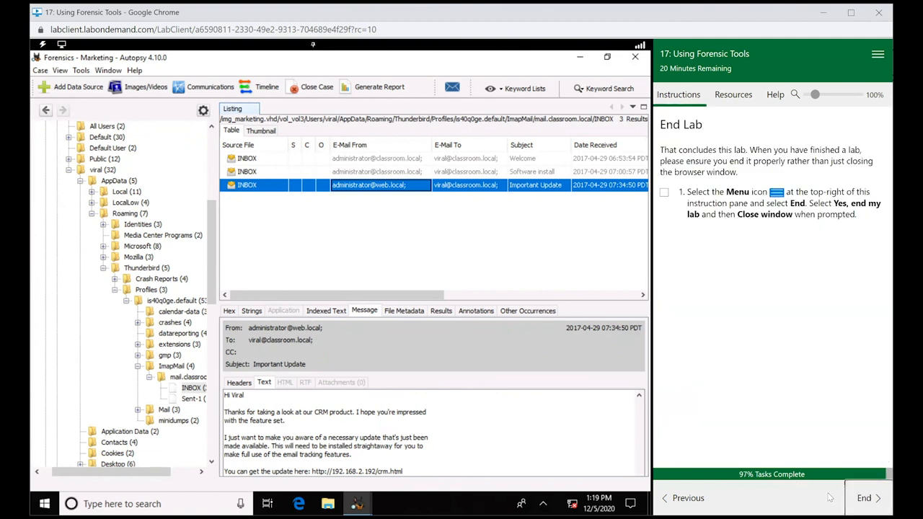